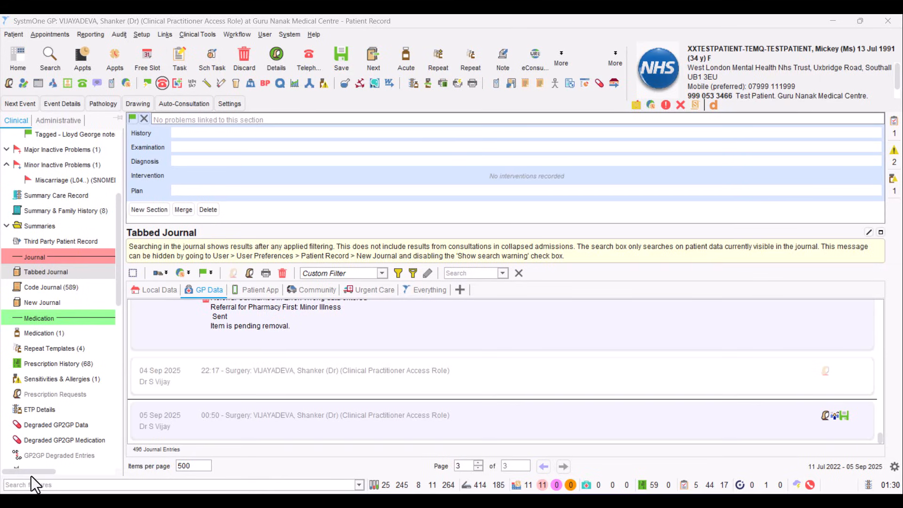
Step: Search the journal entries for 'pharmacy' and locate the Pharmacy First referral template
text(p)
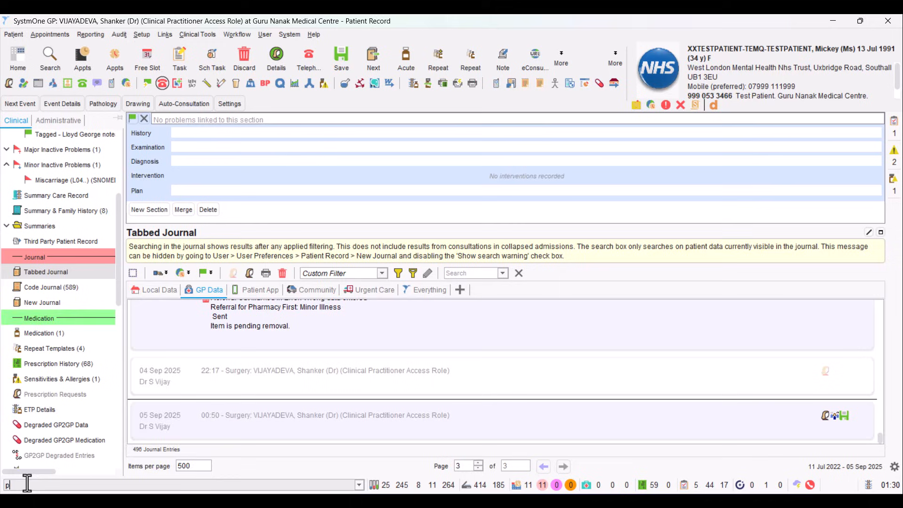
text(harmacy)
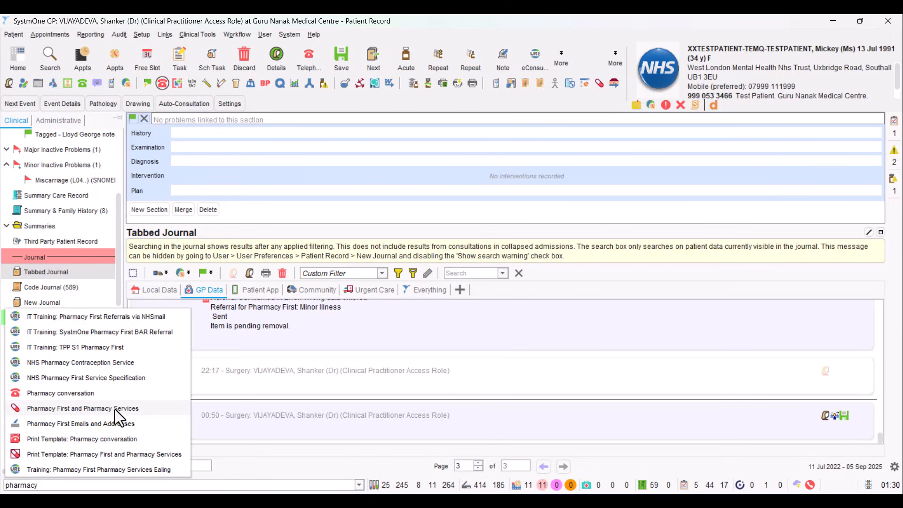
mouse_move(43, 418)
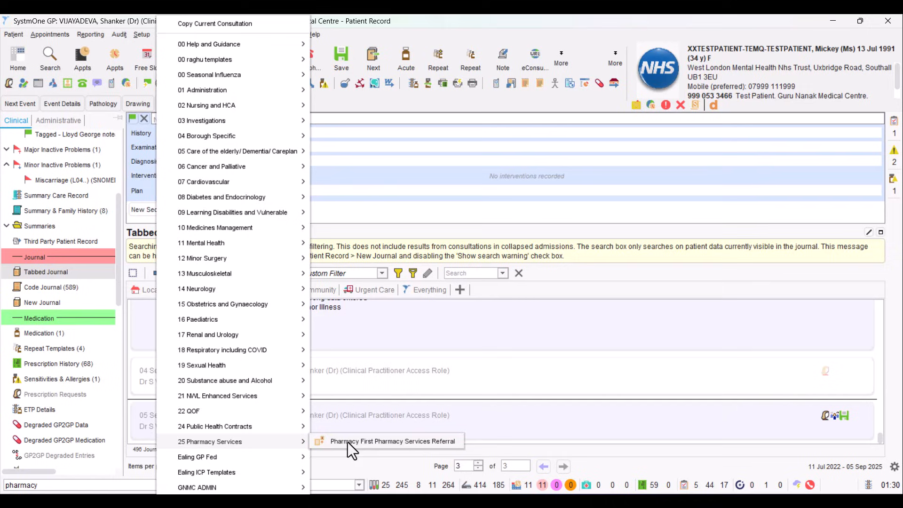
mouse_move(404, 447)
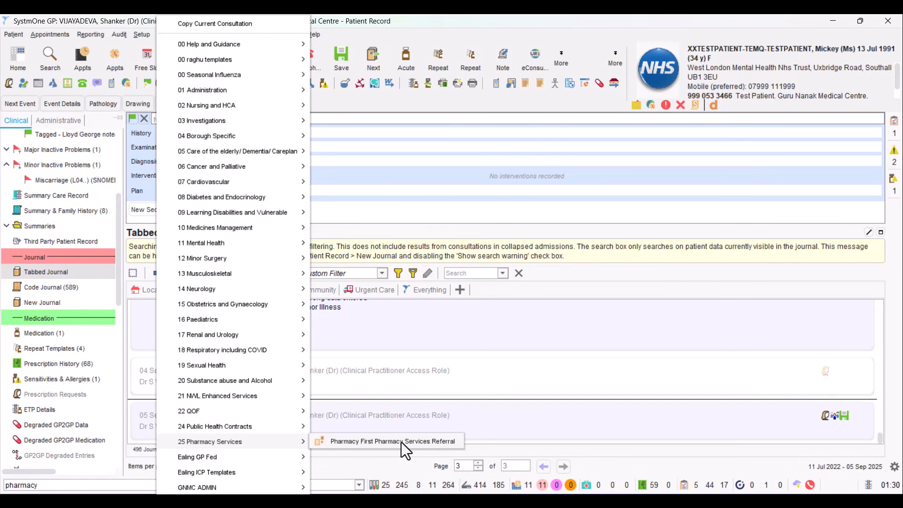
click(391, 441)
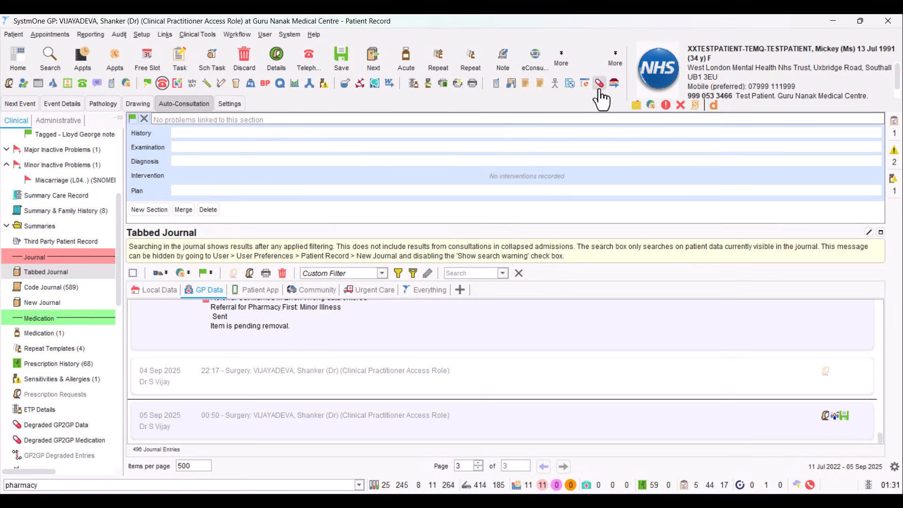
mouse_move(599, 84)
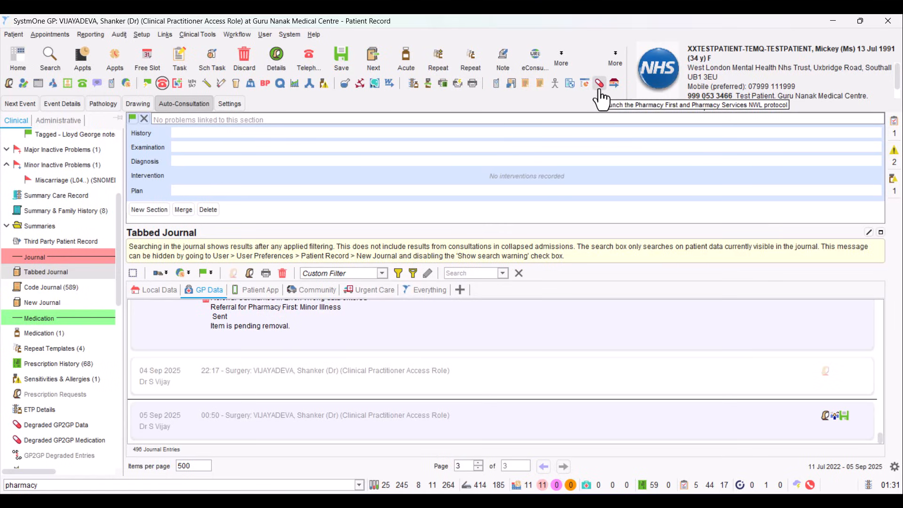
Step: Launch the NWL Pharmacy First and Pharmacy Services protocol from the toolbar
click(599, 84)
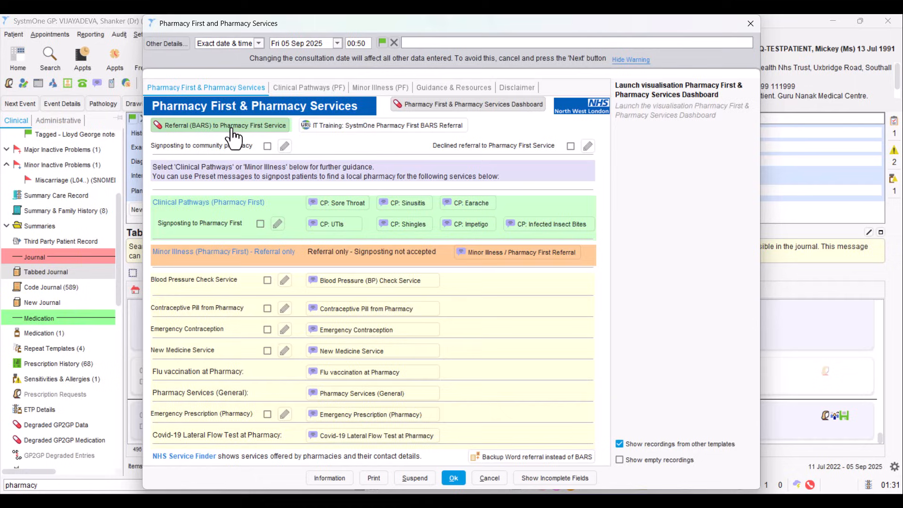
mouse_move(286, 143)
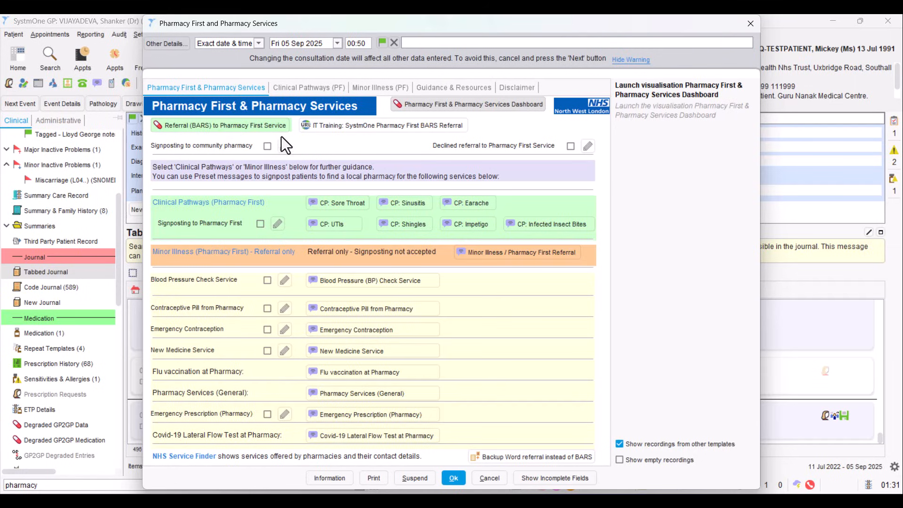
mouse_move(184, 139)
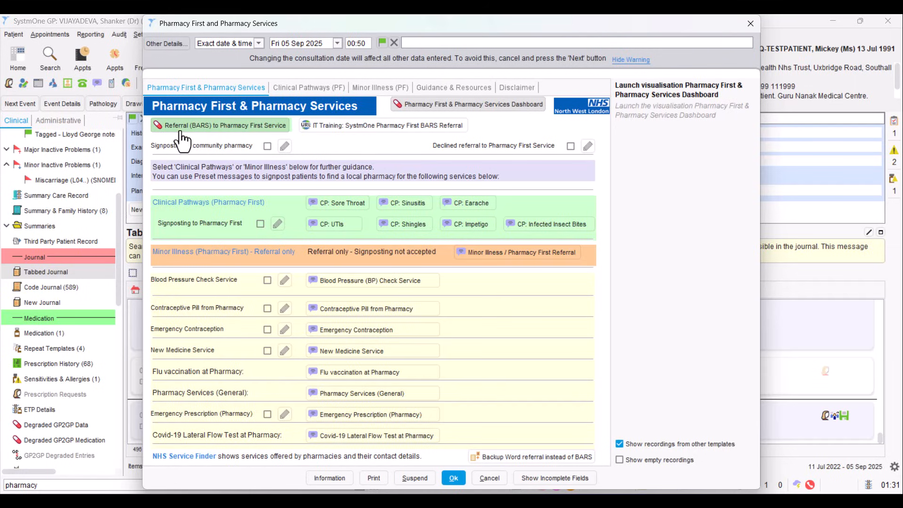
mouse_move(207, 130)
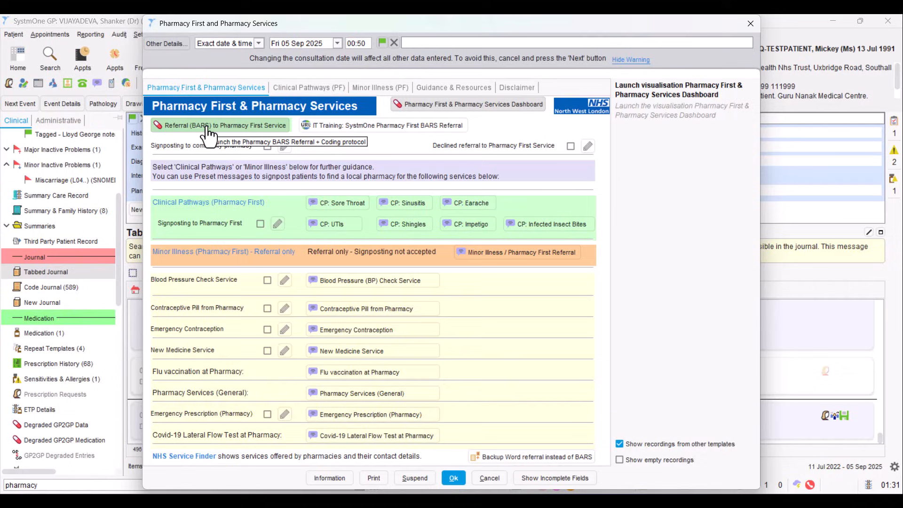
mouse_move(204, 137)
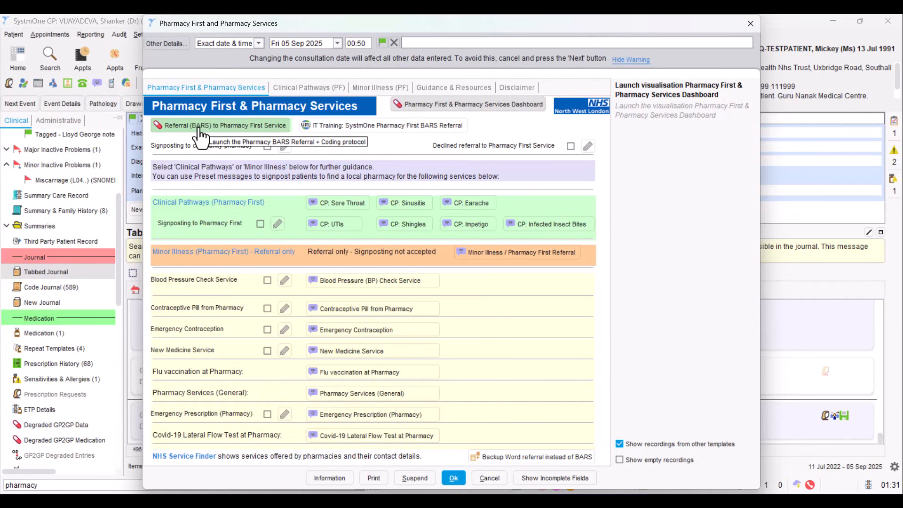
mouse_move(199, 138)
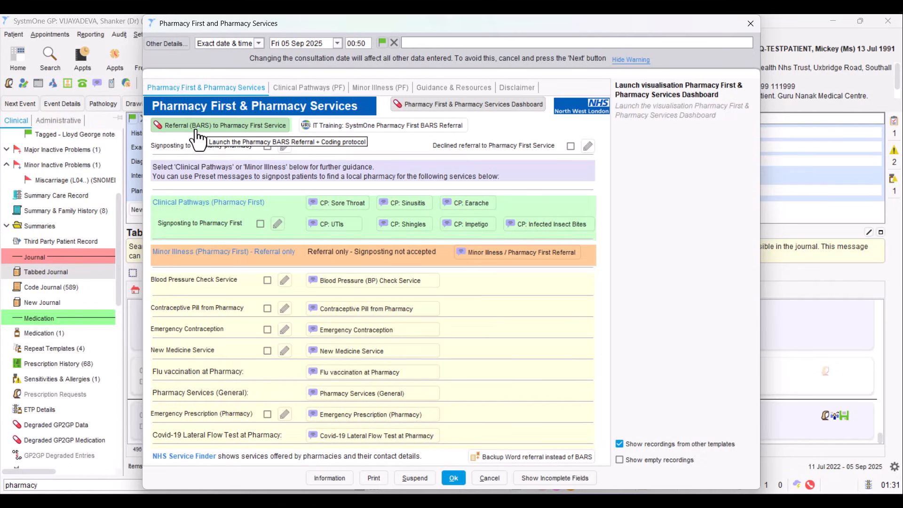
mouse_move(184, 145)
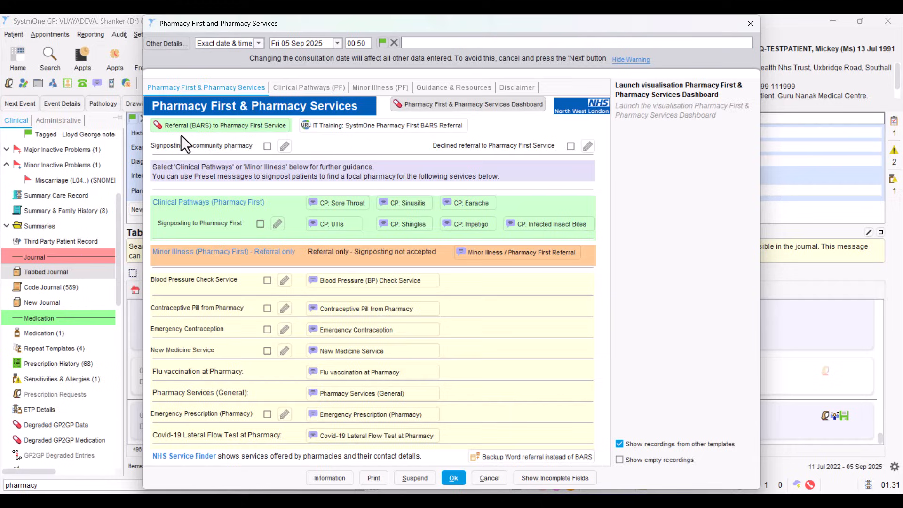
mouse_move(251, 131)
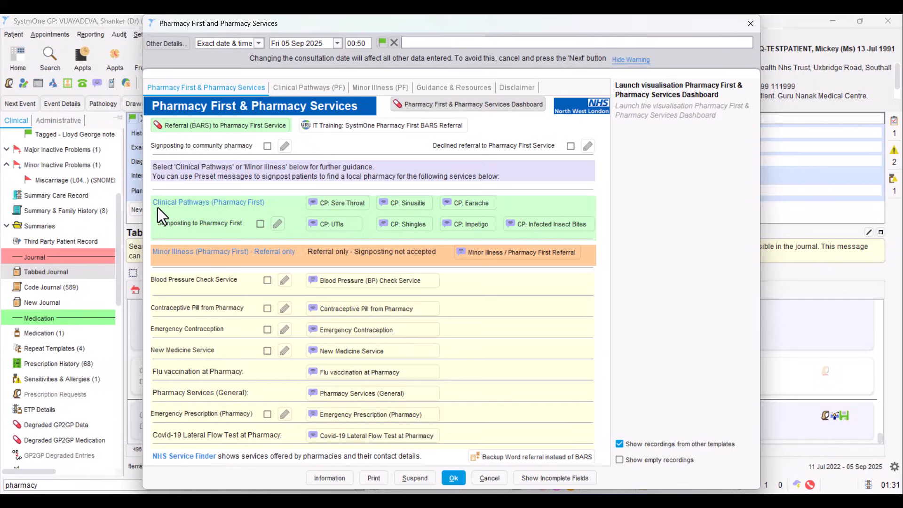
mouse_move(245, 217)
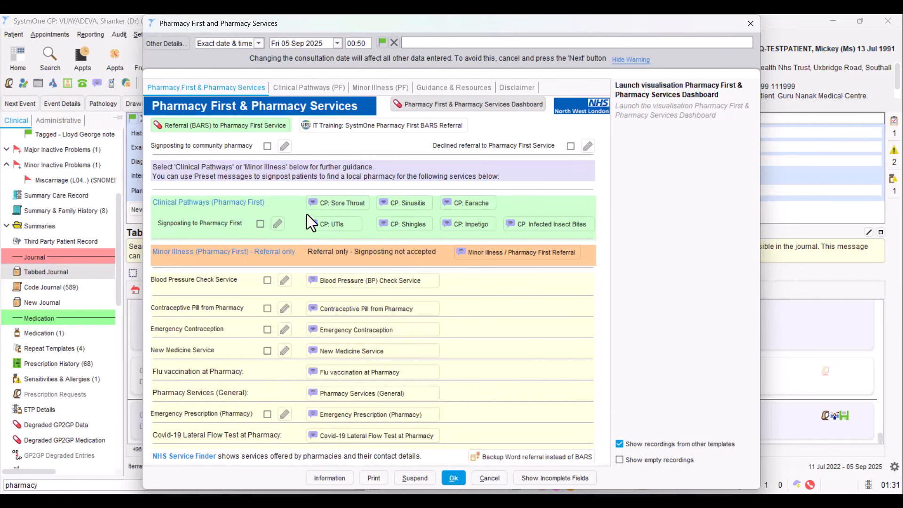
mouse_move(353, 220)
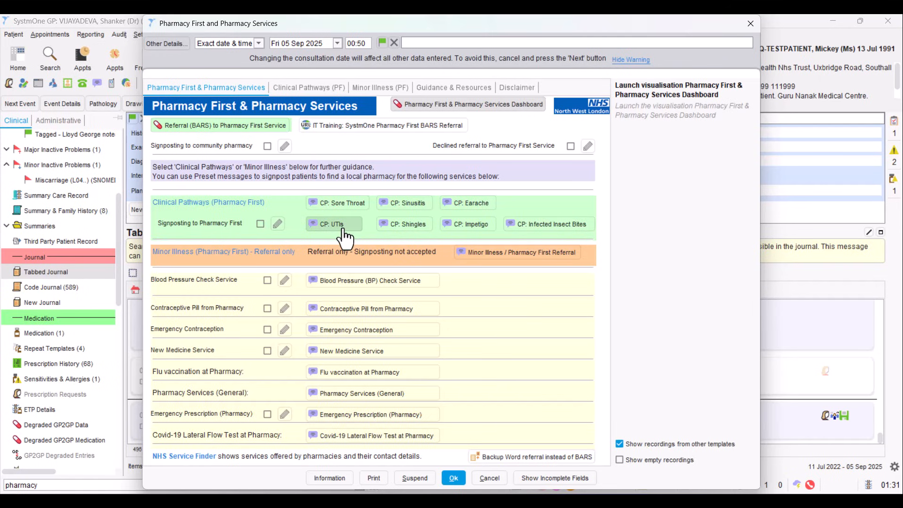
click(332, 224)
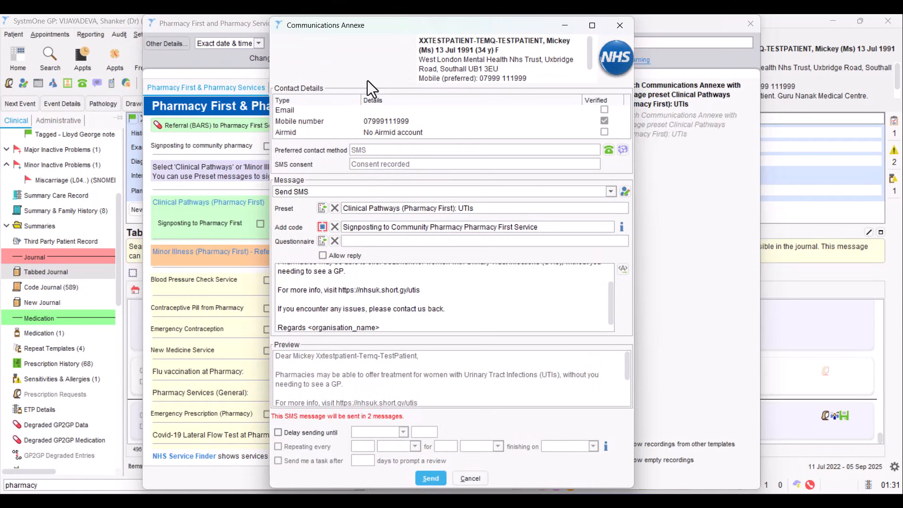
mouse_move(337, 242)
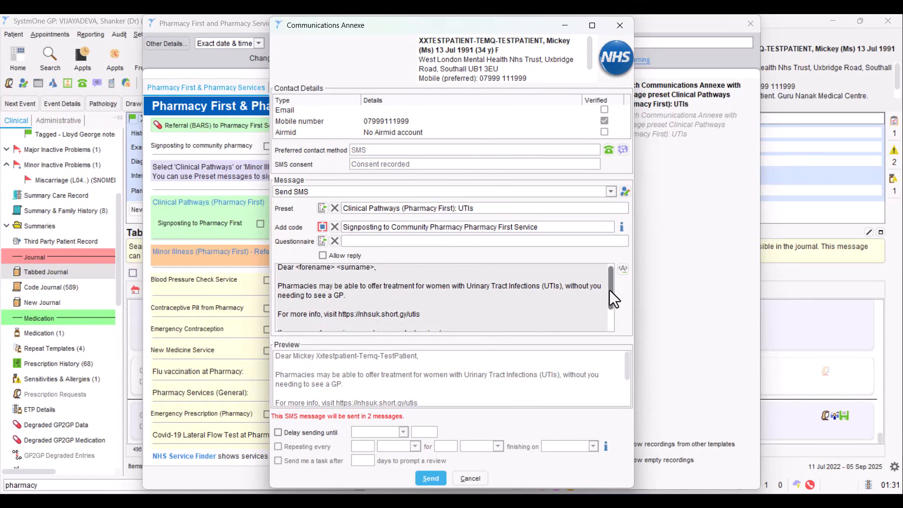
scroll(down, 3)
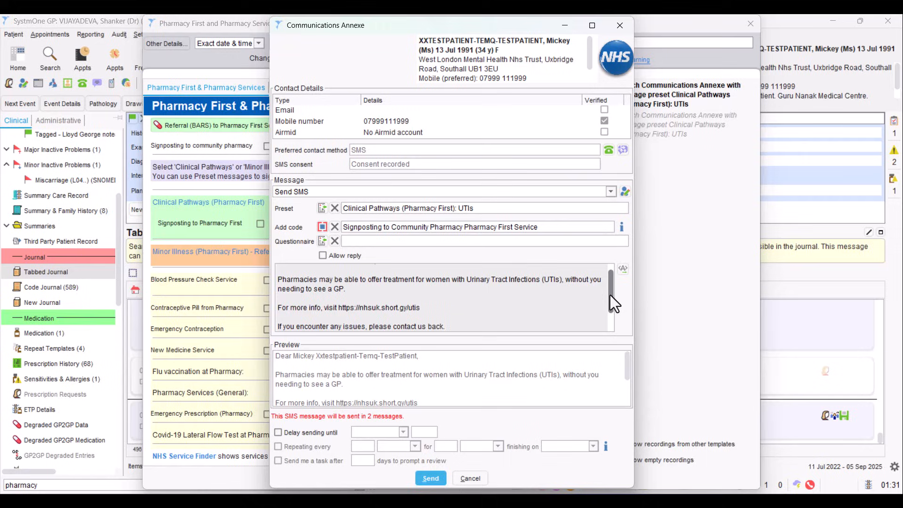
scroll(down, 3)
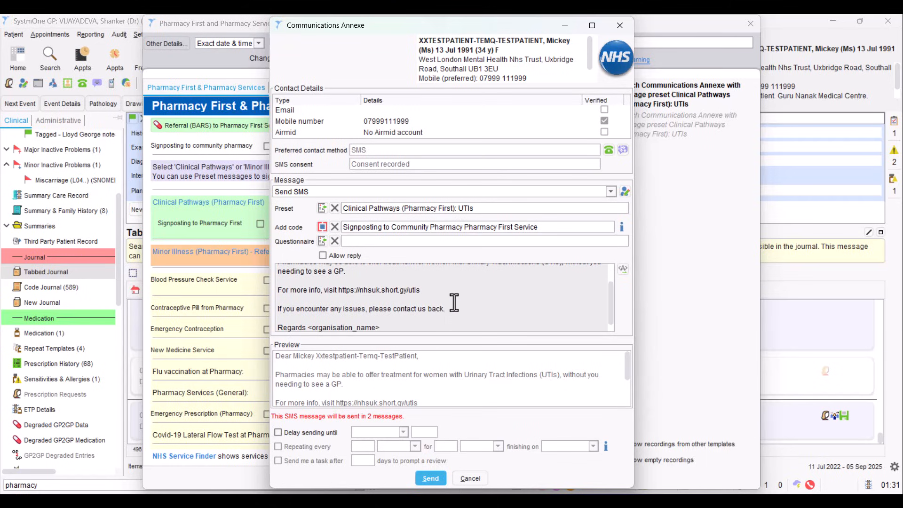
mouse_move(423, 293)
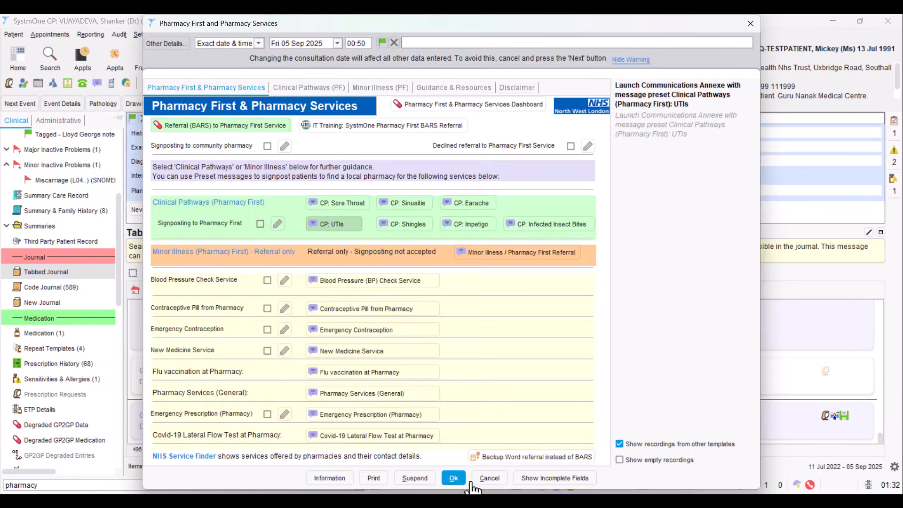
mouse_move(547, 224)
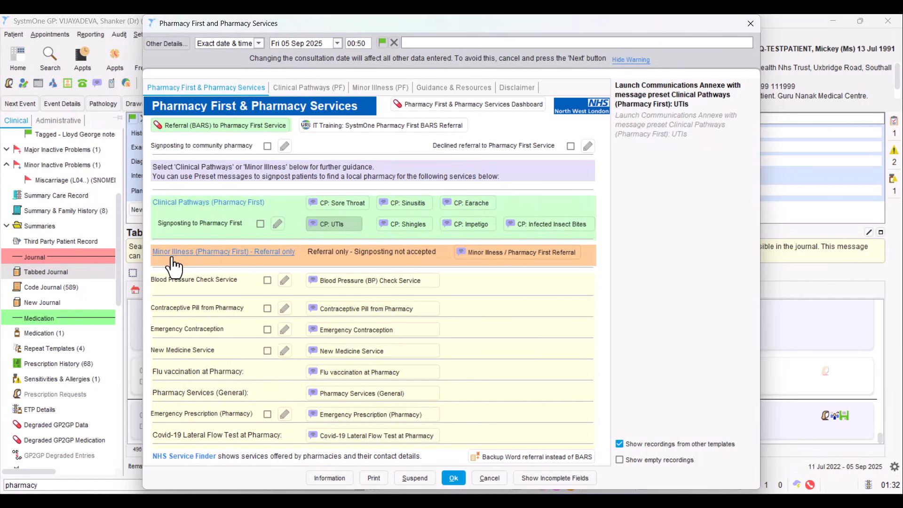
mouse_move(241, 263)
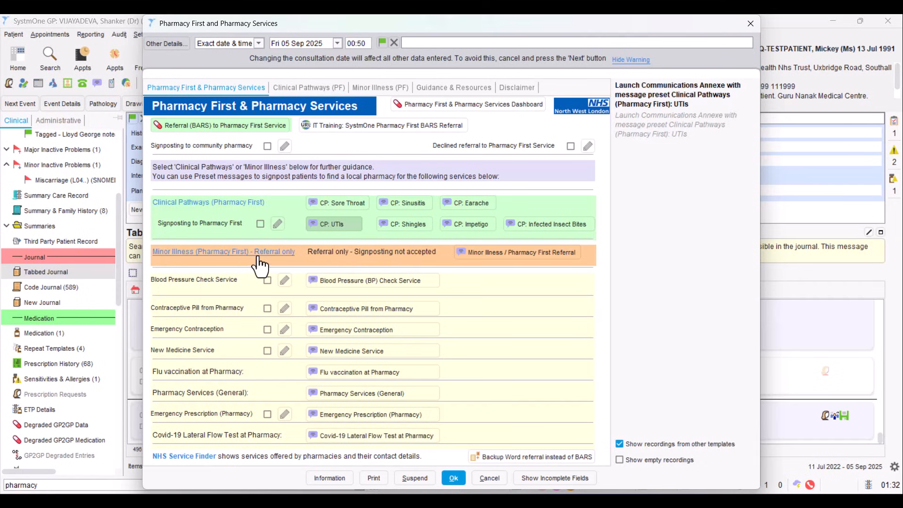
mouse_move(407, 263)
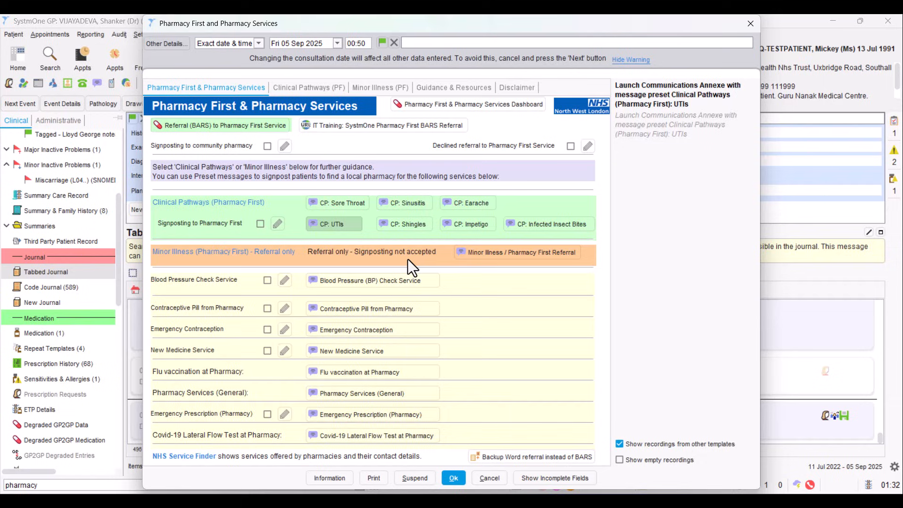
mouse_move(433, 268)
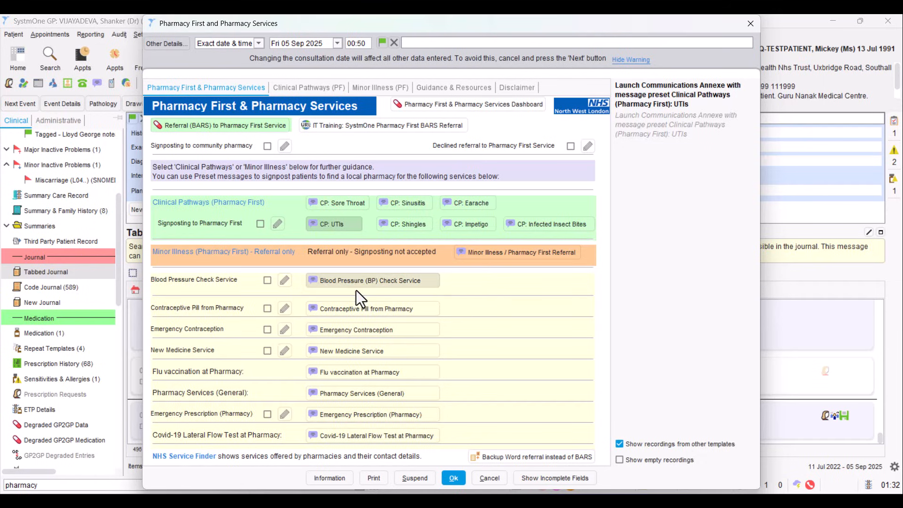
mouse_move(372, 393)
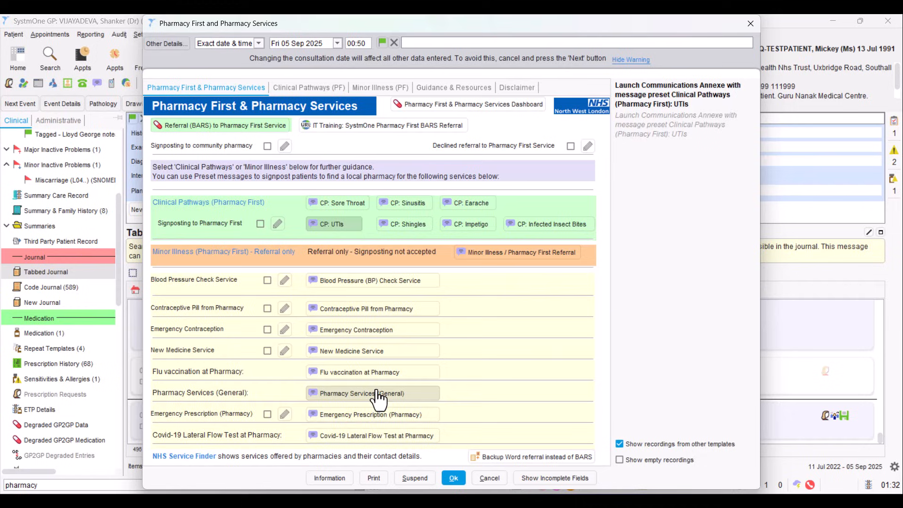
mouse_move(256, 379)
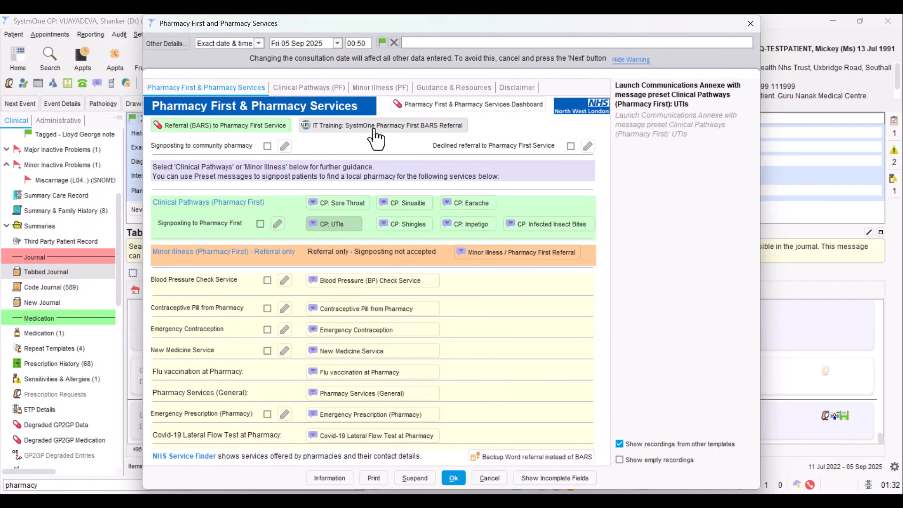
mouse_move(415, 130)
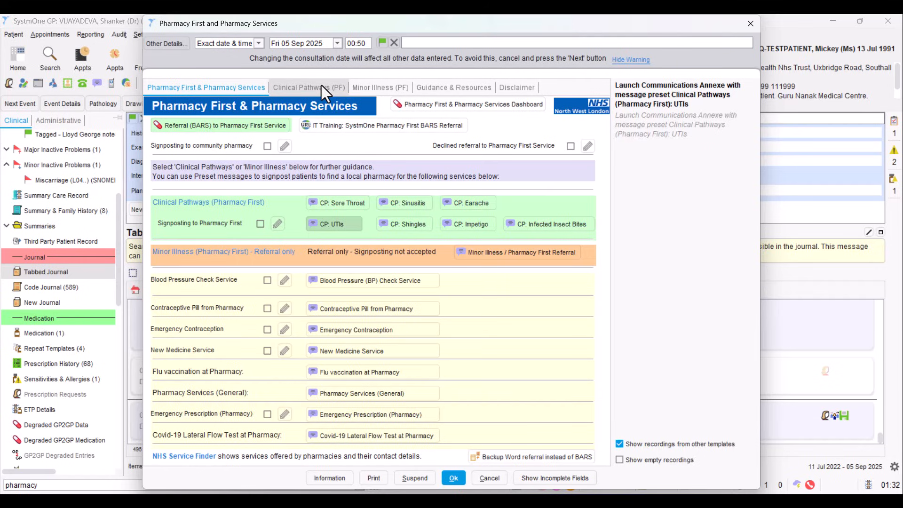
Step: View the Clinical Pathways (PF) inclusion and exclusion criteria for the seven conditions
click(309, 88)
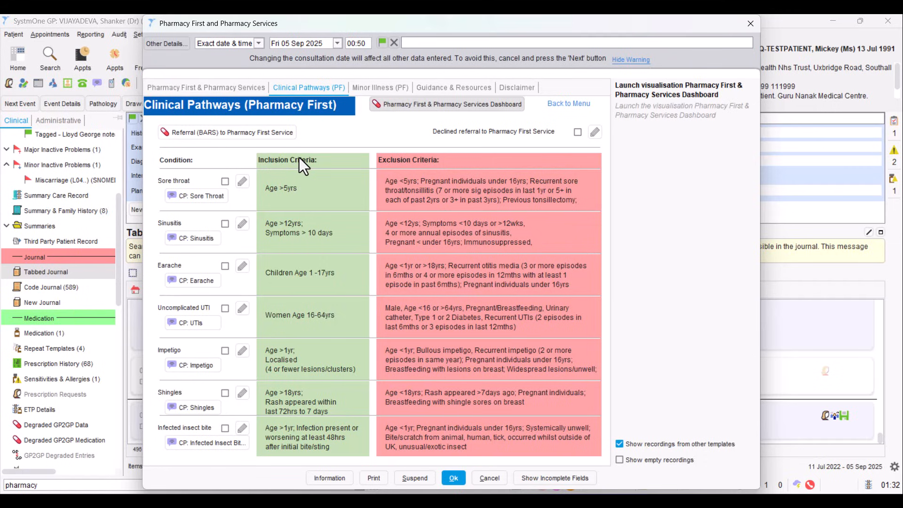
mouse_move(420, 174)
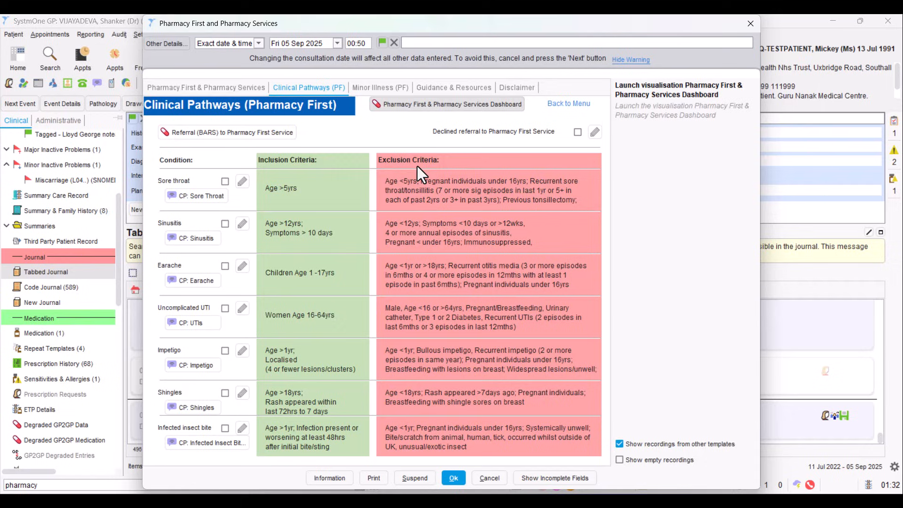
mouse_move(367, 274)
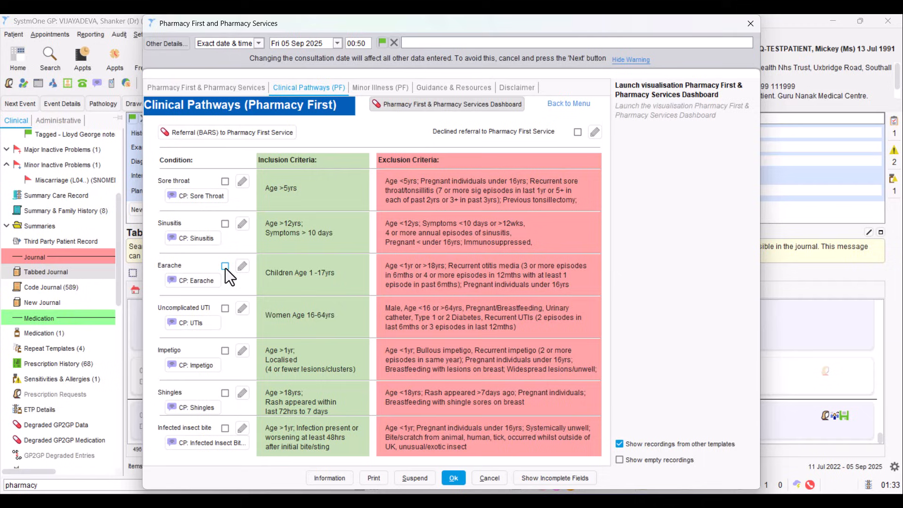
mouse_move(198, 407)
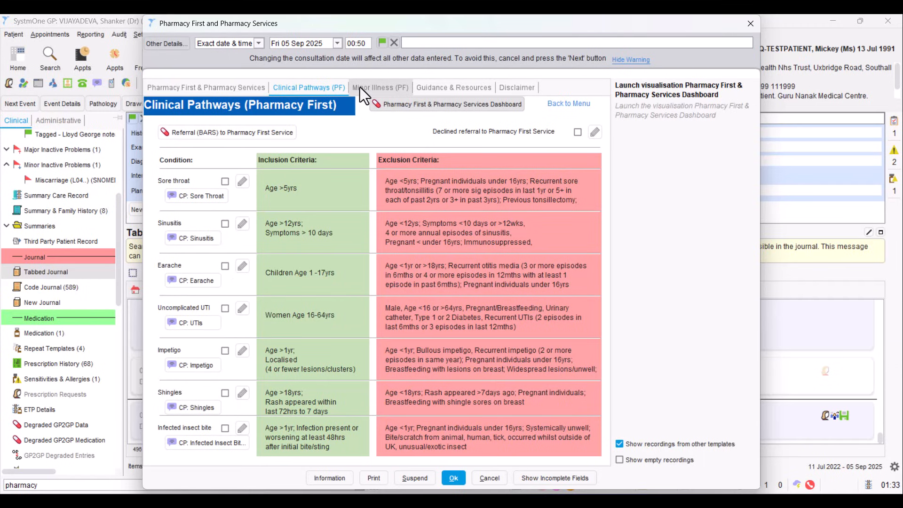
Step: View the Minor Illness (PF) referral-only conditions and do-not-refer guidance
click(379, 87)
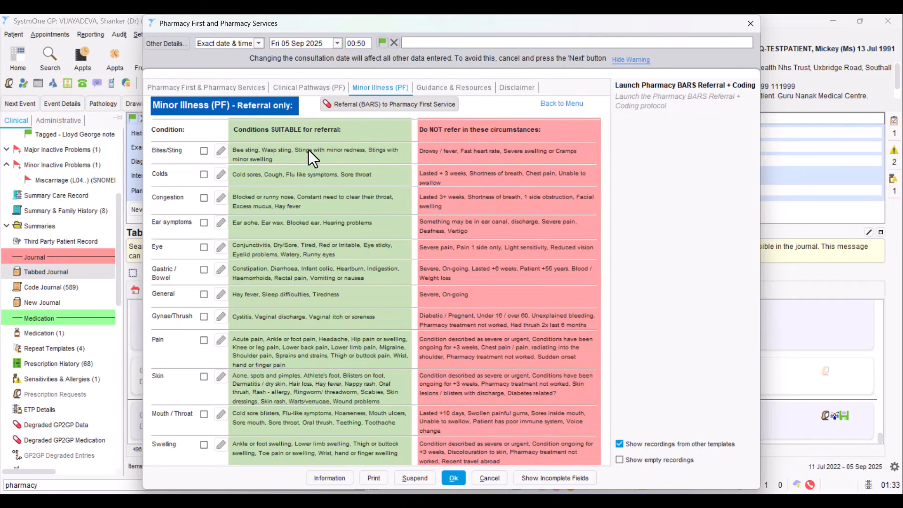
mouse_move(465, 159)
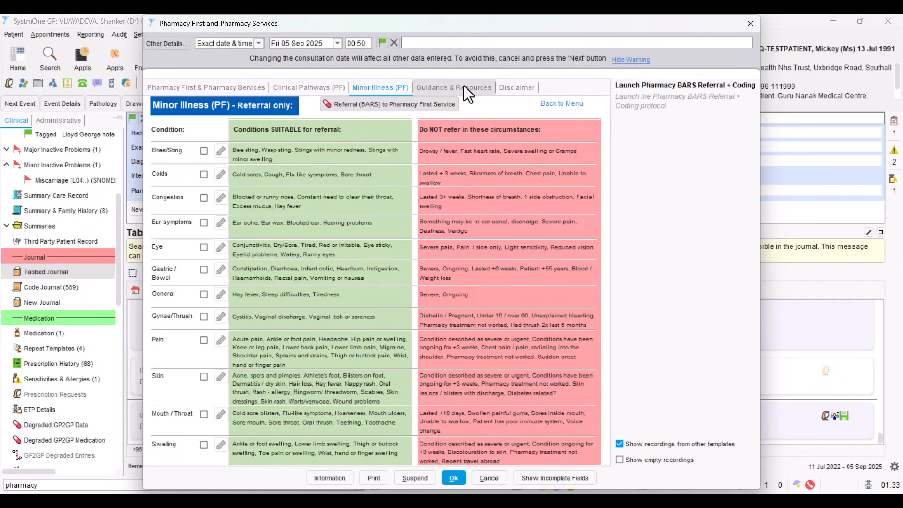
Step: Review Guidance & Resources and the Disclaimer, then start a Referral (BARS) to Pharmacy First Service
click(453, 87)
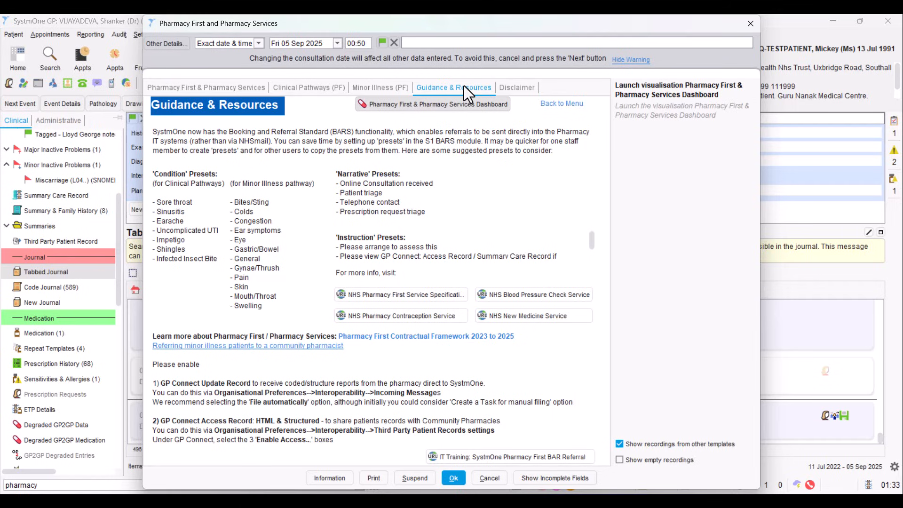
mouse_move(276, 164)
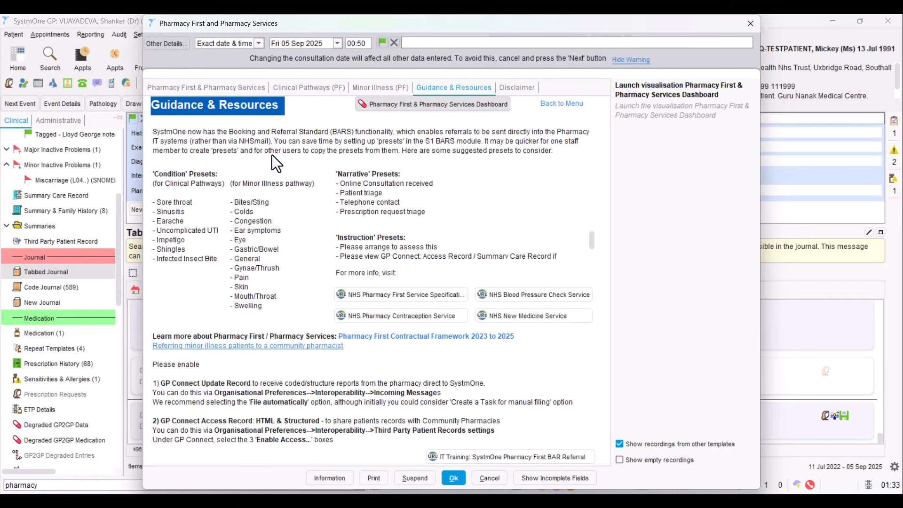
mouse_move(224, 177)
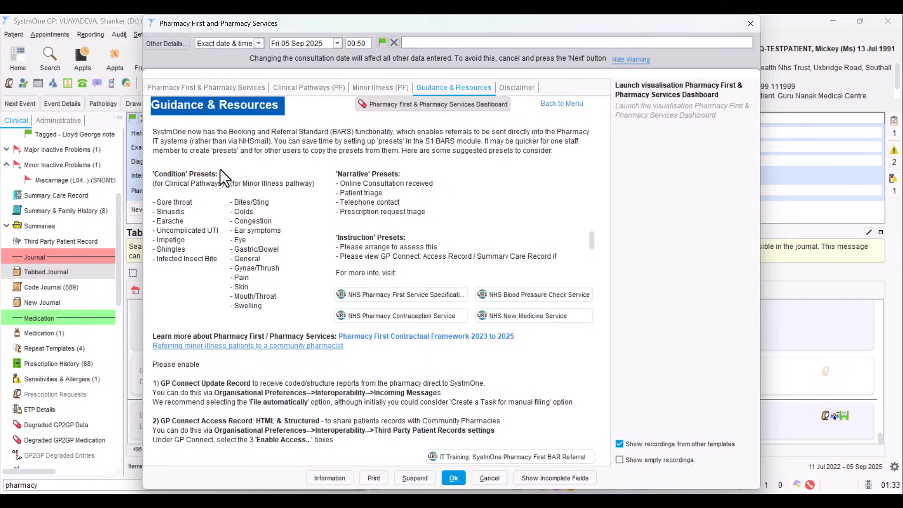
mouse_move(217, 184)
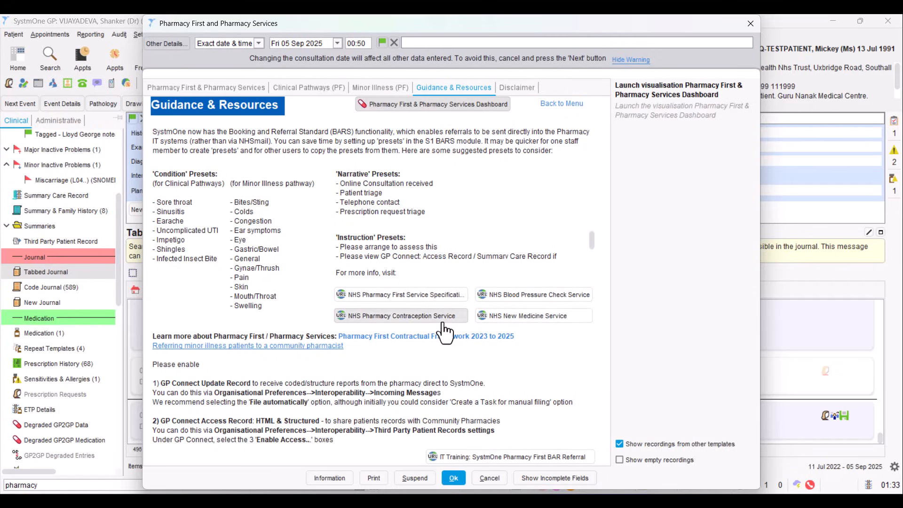
mouse_move(535, 321)
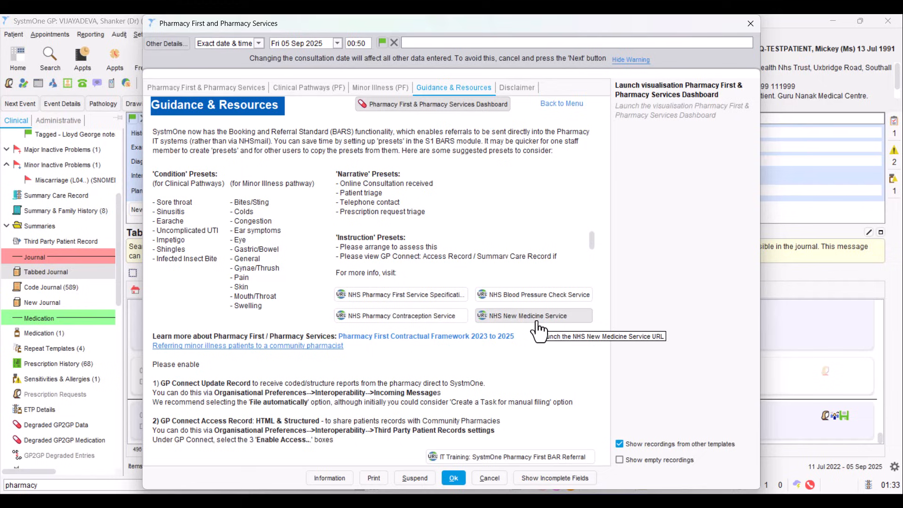
mouse_move(238, 378)
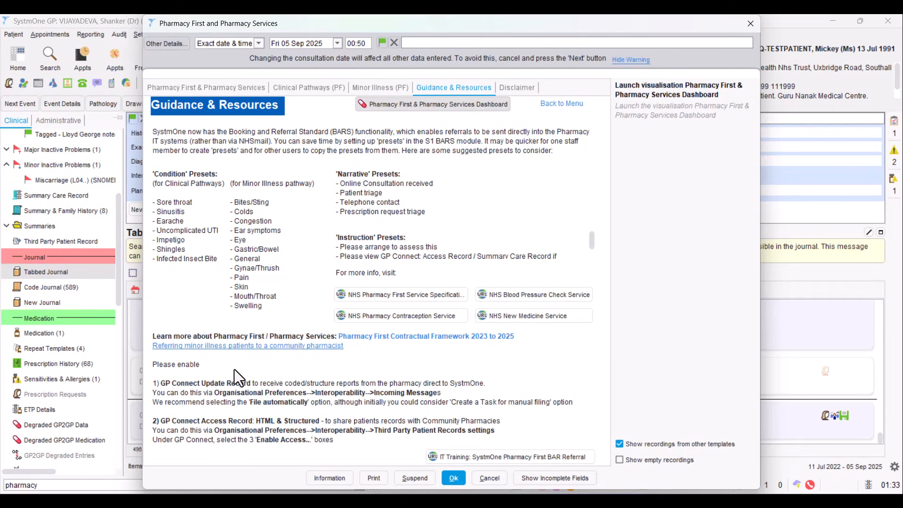
mouse_move(216, 395)
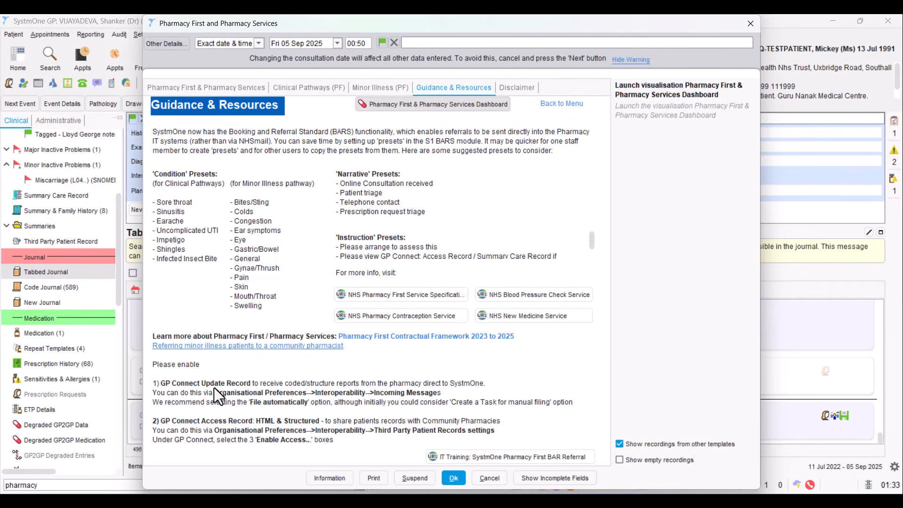
mouse_move(236, 432)
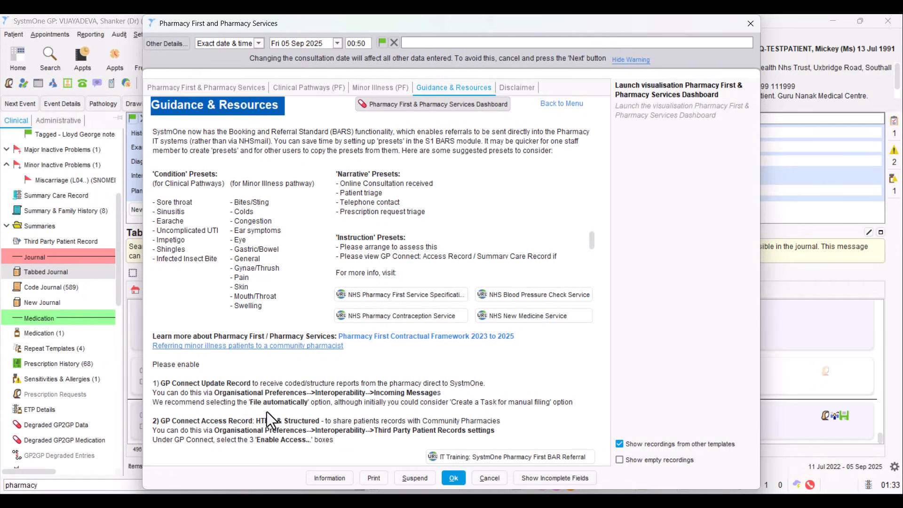
mouse_move(516, 87)
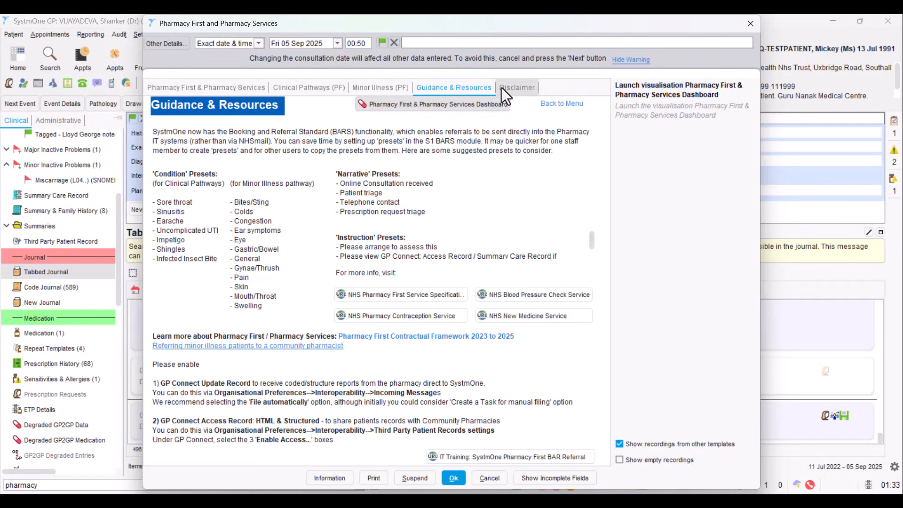
click(517, 87)
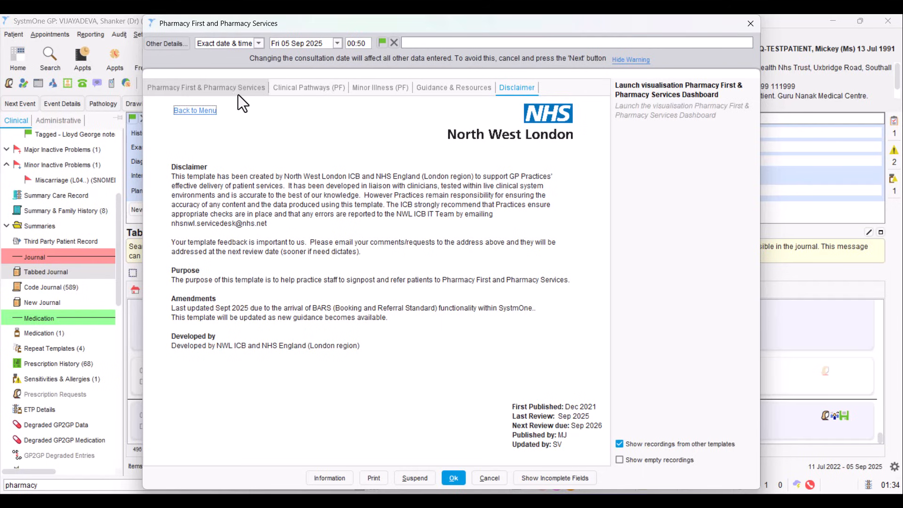
click(206, 88)
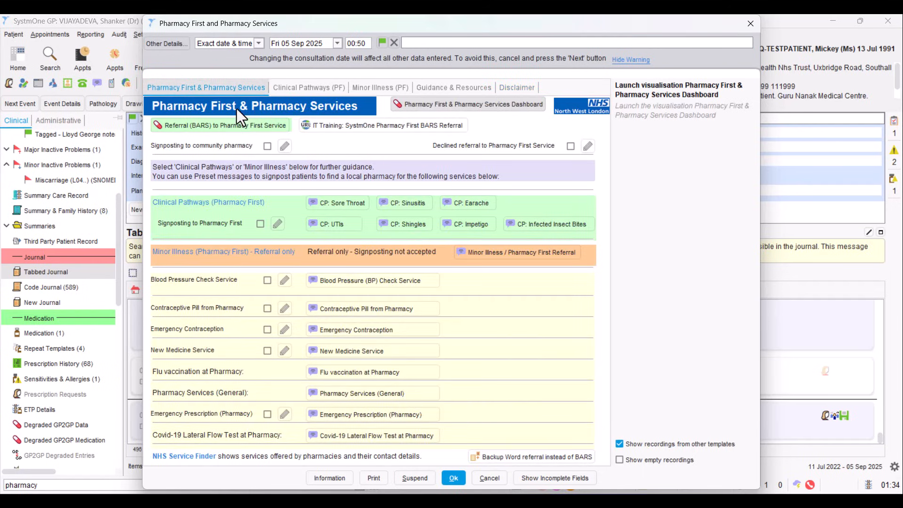
mouse_move(246, 191)
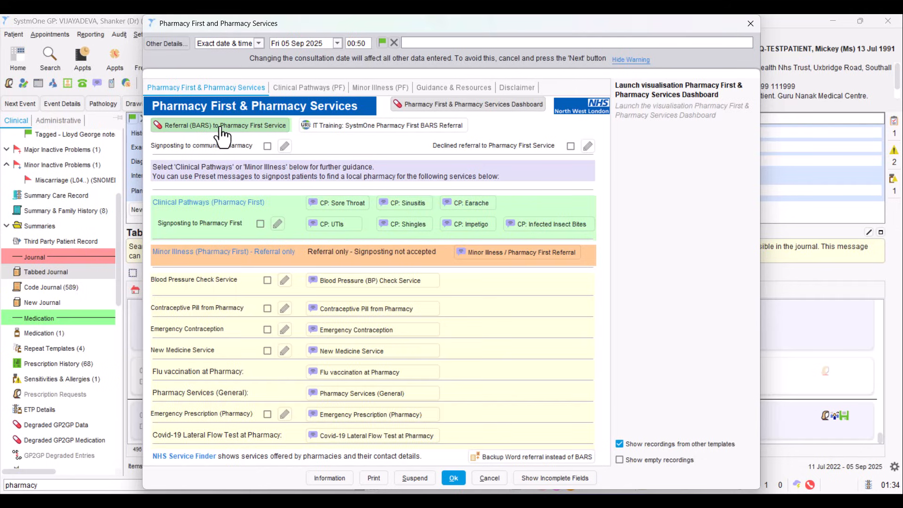
mouse_move(222, 125)
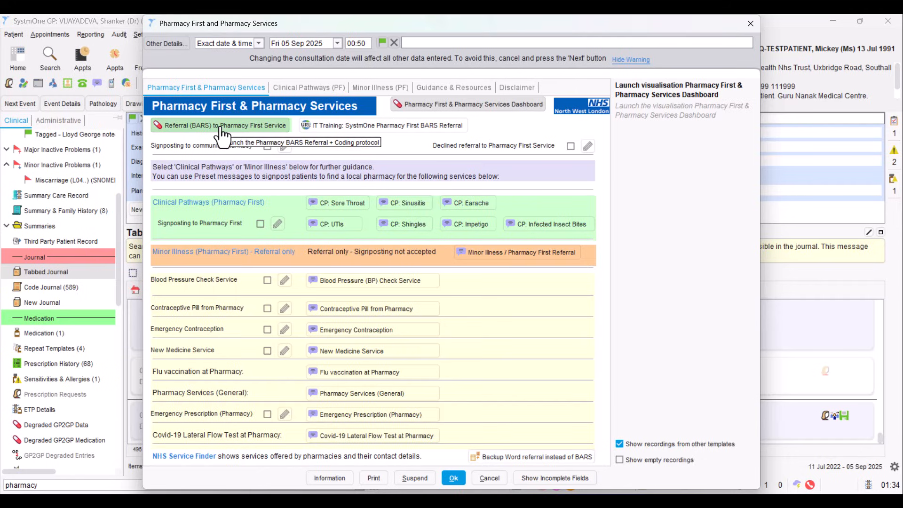
click(220, 125)
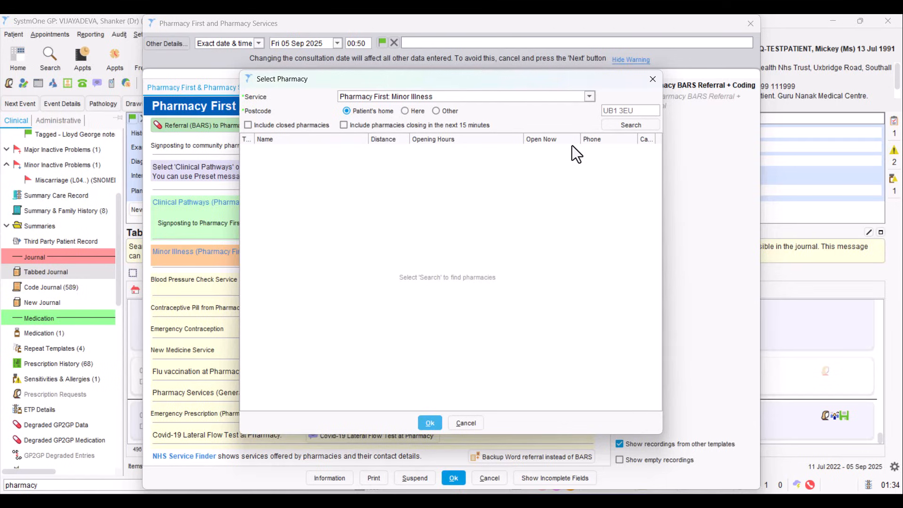
mouse_move(358, 112)
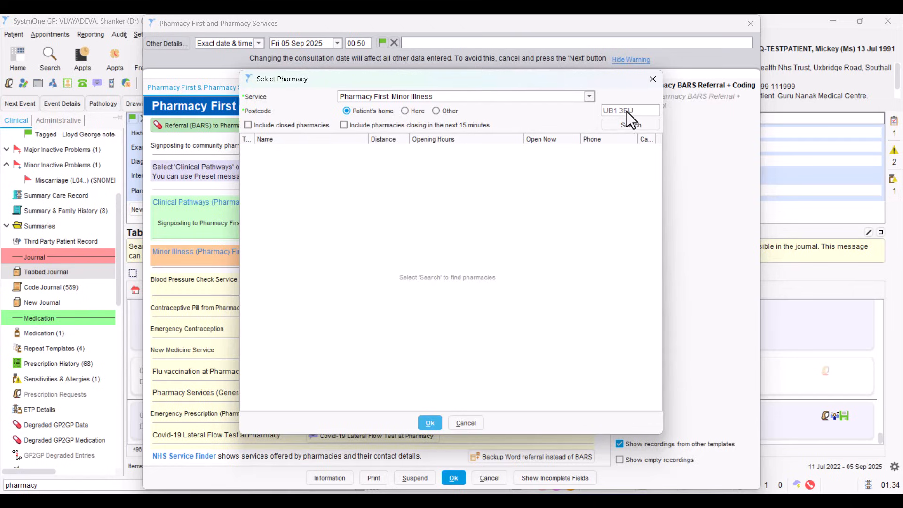
mouse_move(633, 119)
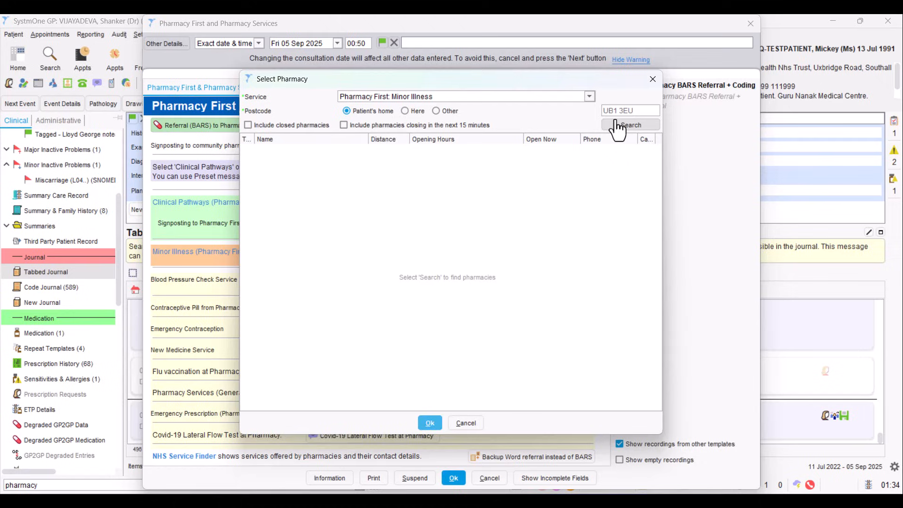
Step: Search Pharmacy First: Minor Illness pharmacies near UB1 3EU, rerunning with closed pharmacies included
click(629, 125)
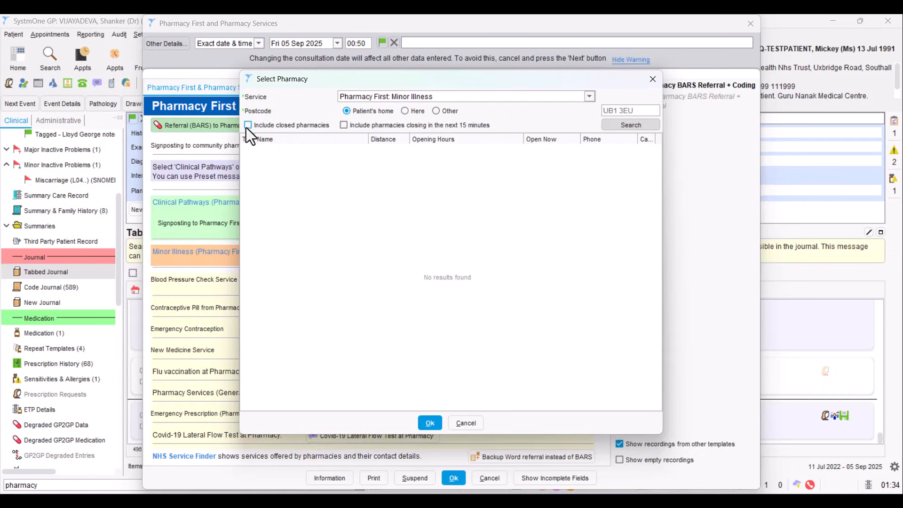
click(248, 125)
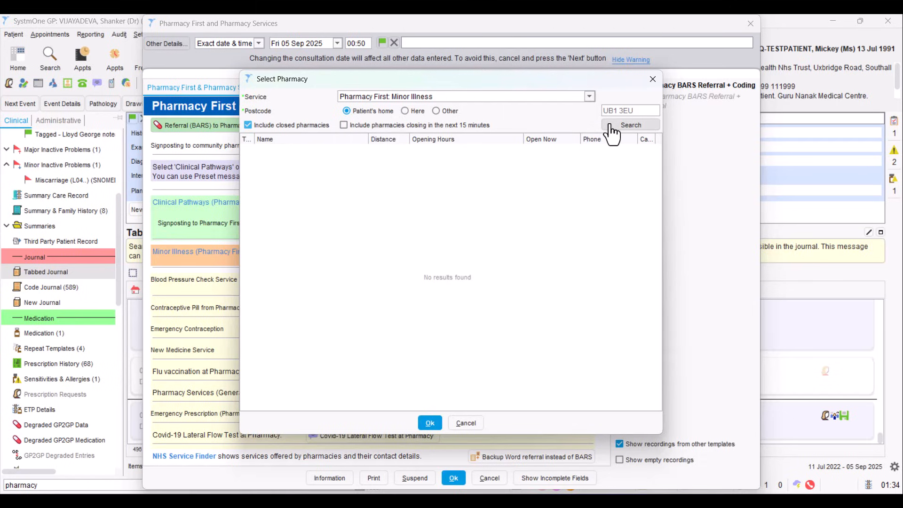
click(631, 125)
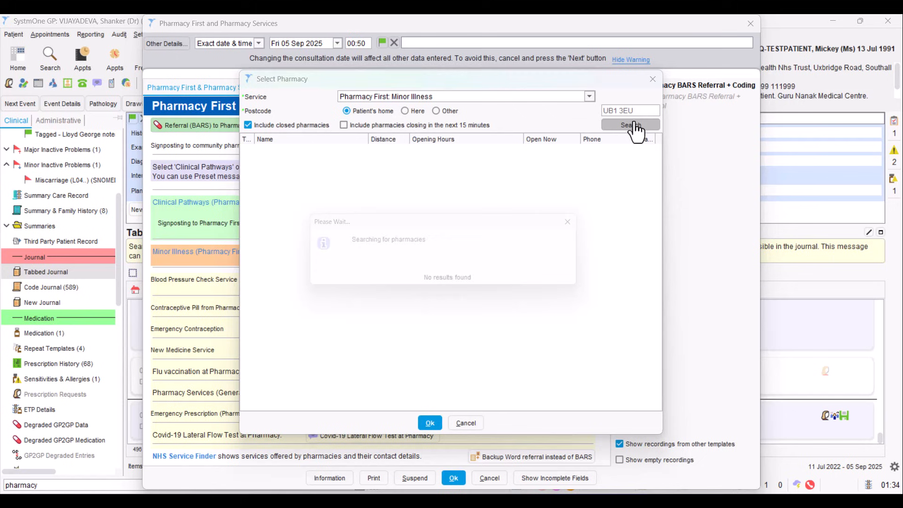
Step: Choose Church Pharmacy from the Minor Illness results, raising the closed-pharmacy confirmation
click(630, 125)
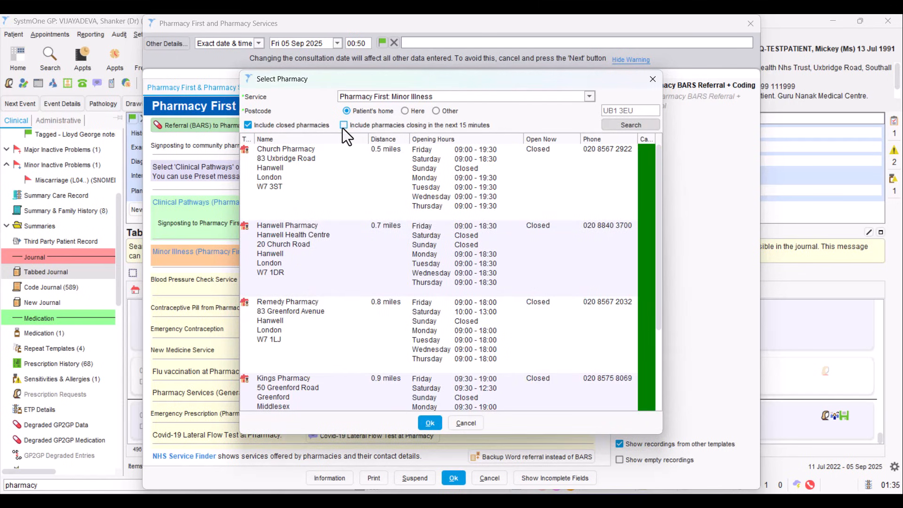
mouse_move(458, 134)
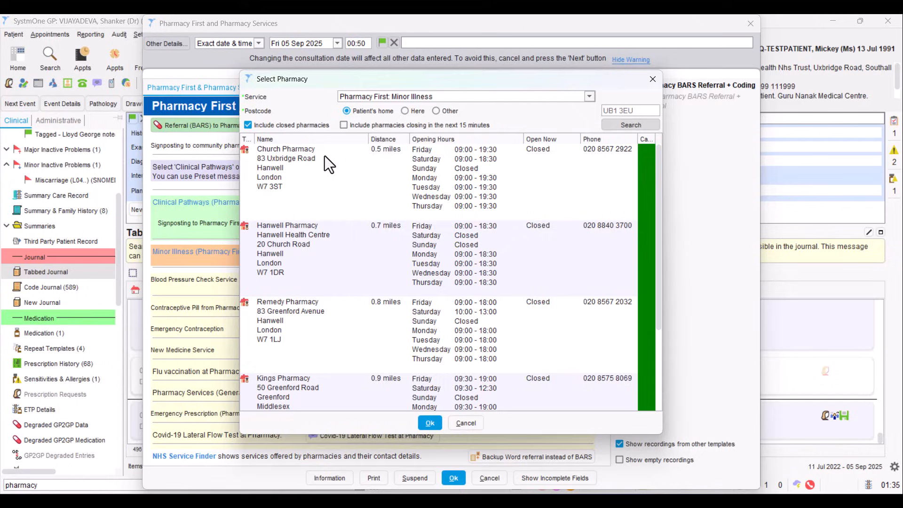
double_click(285, 158)
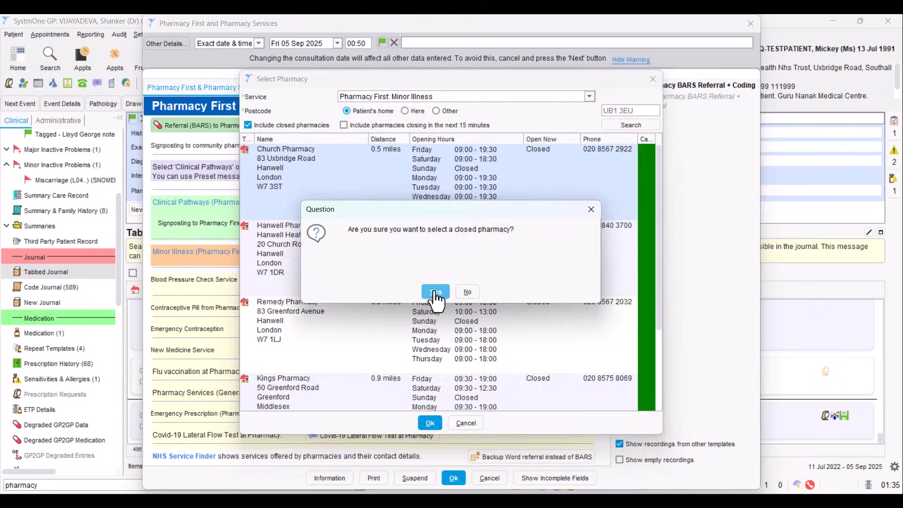
click(434, 292)
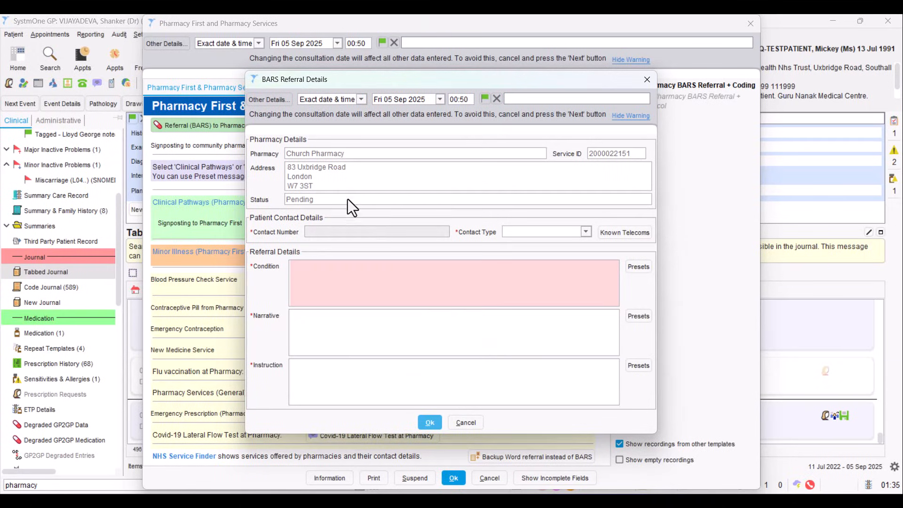
mouse_move(608, 182)
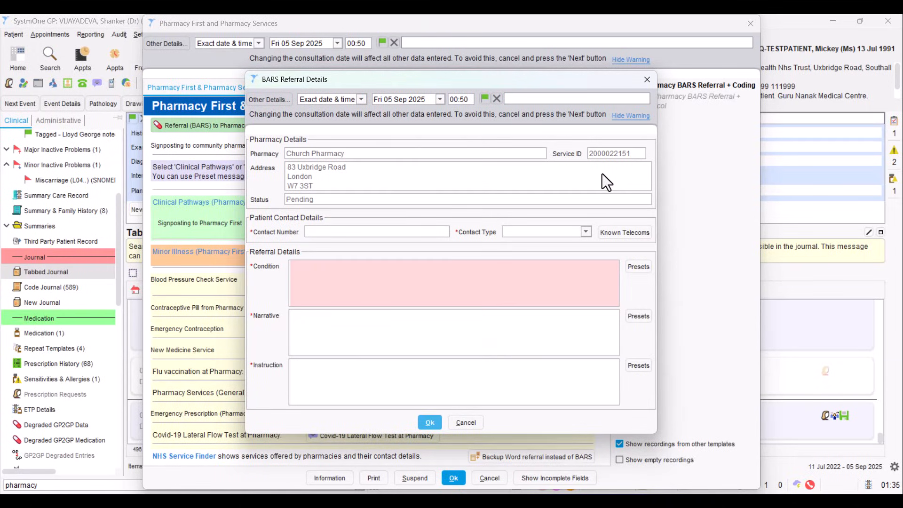
click(377, 231)
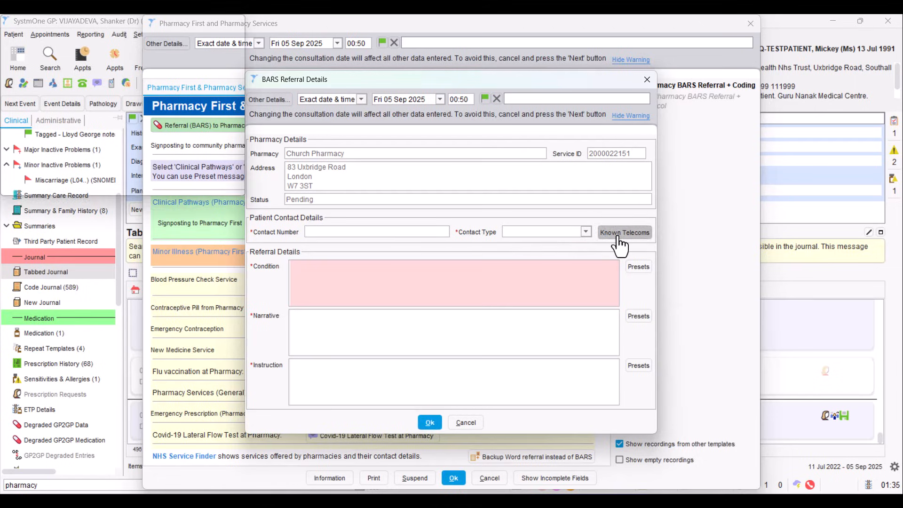
click(624, 232)
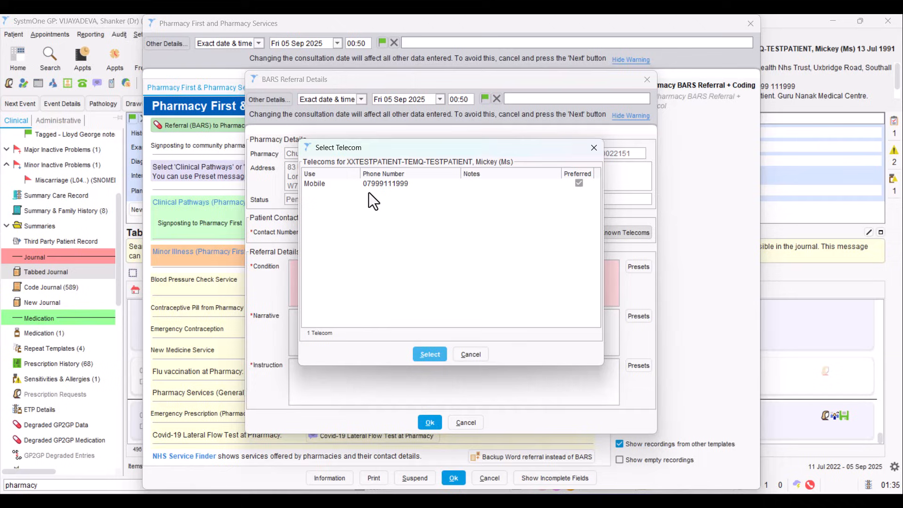
mouse_move(399, 199)
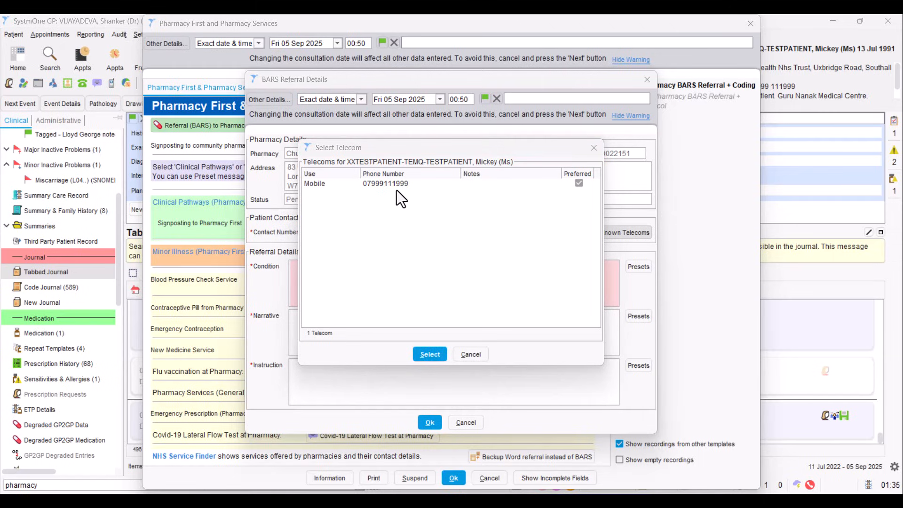
mouse_move(391, 190)
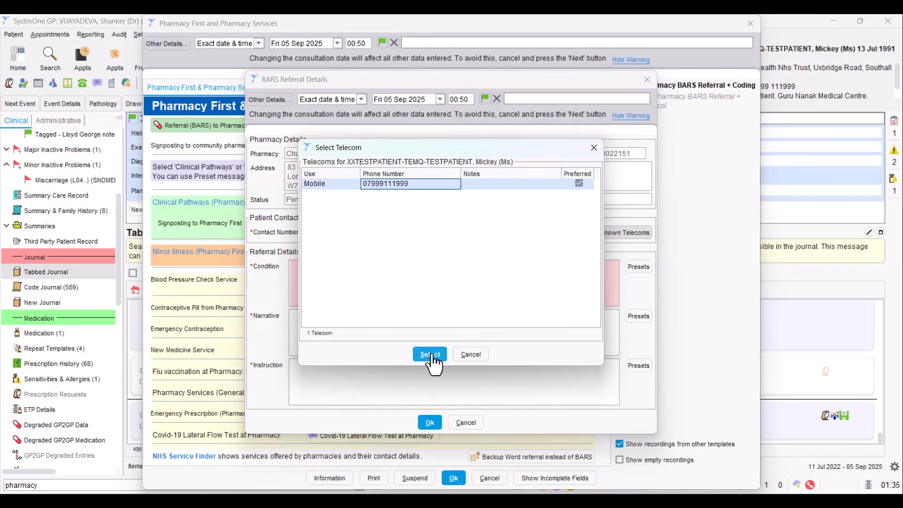
click(429, 354)
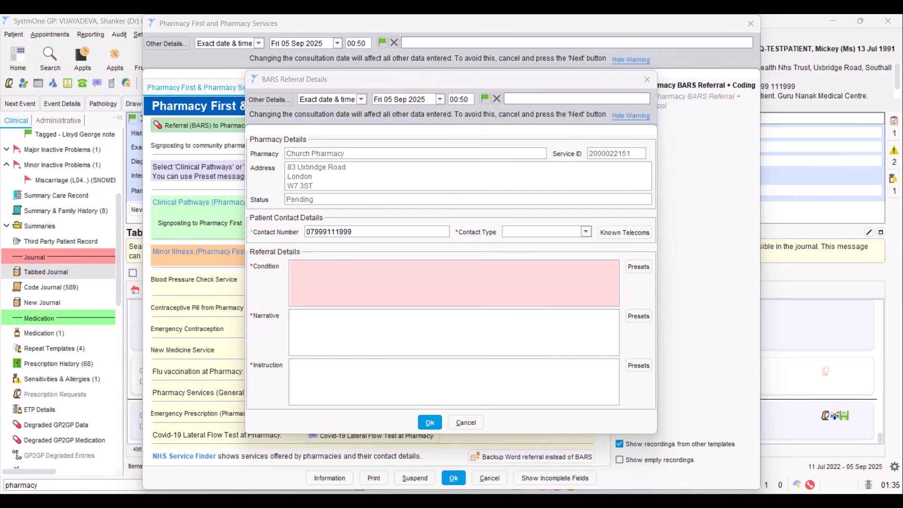
mouse_move(523, 242)
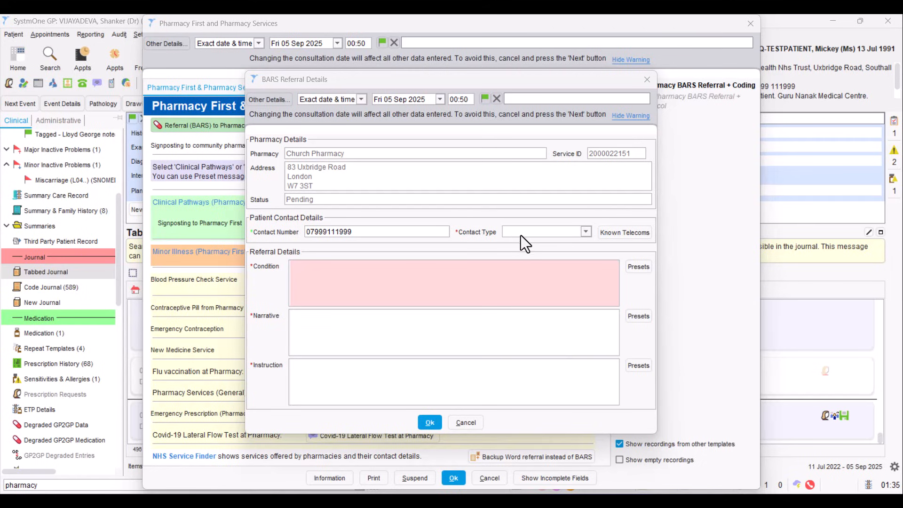
Step: Set the referral's patient contact type to Self
click(585, 232)
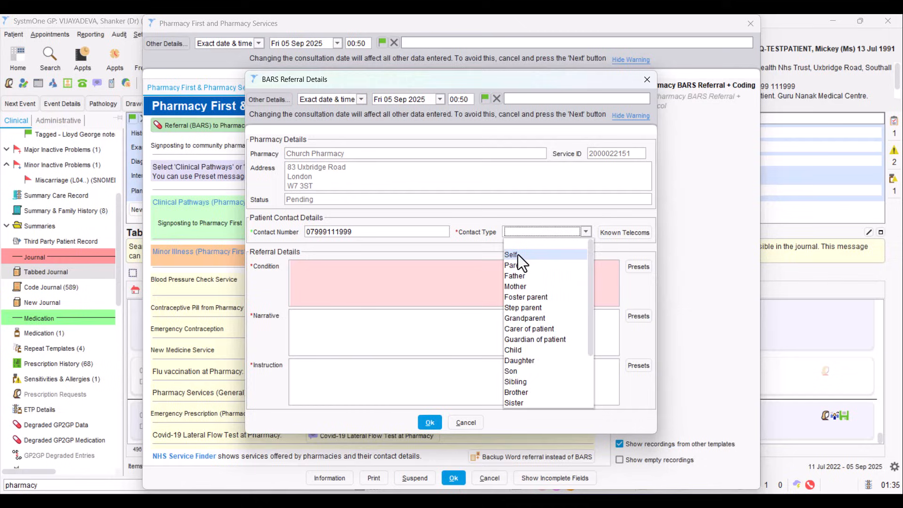
click(511, 254)
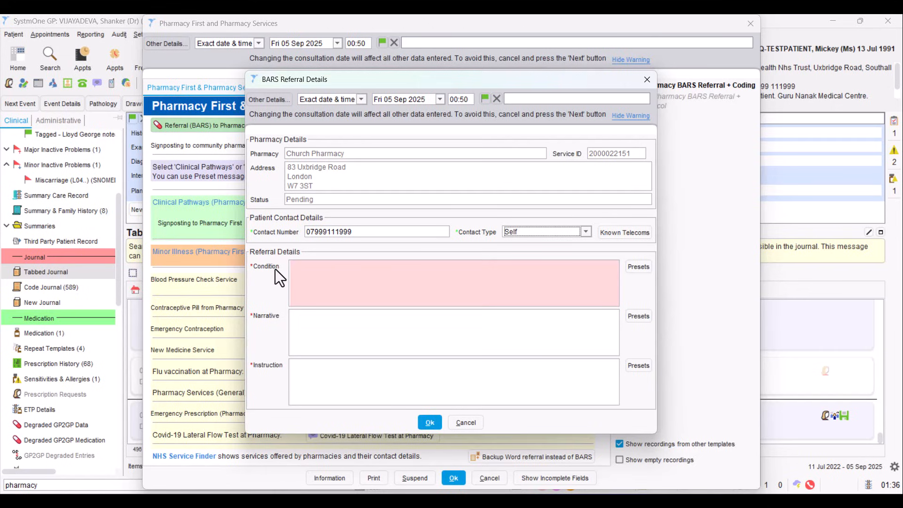
mouse_move(282, 312)
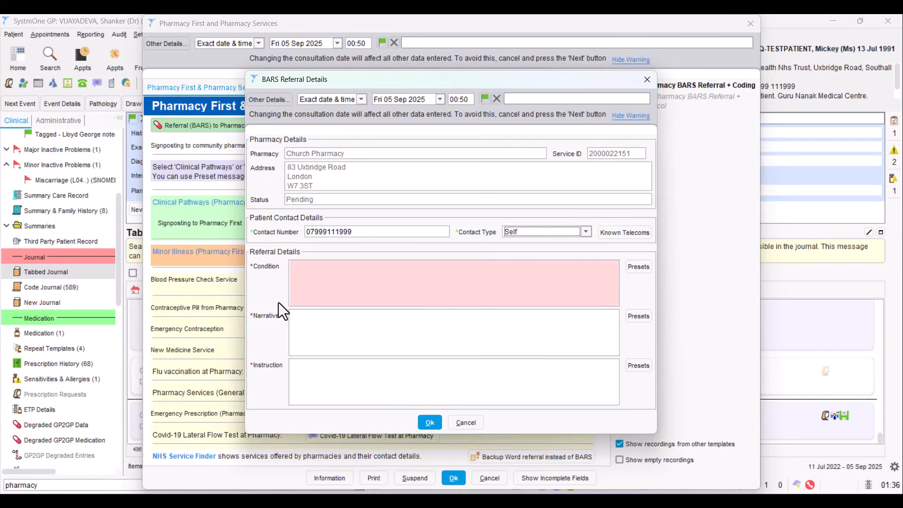
mouse_move(288, 327)
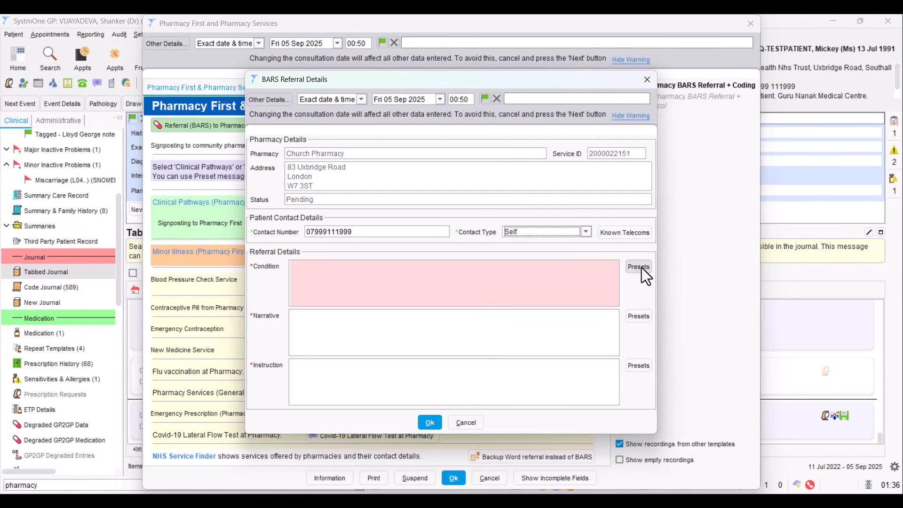
Step: Review the Condition presets without choosing one, leaving Condition as 'test'
click(637, 266)
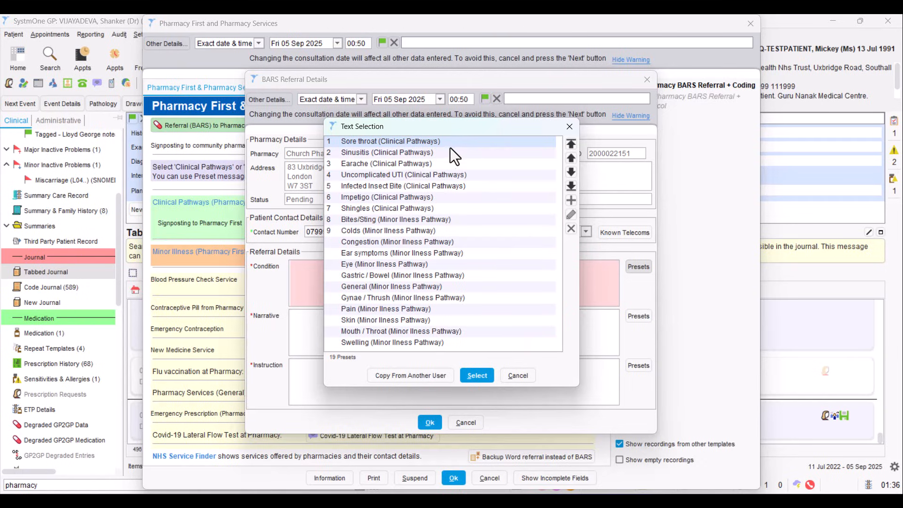
mouse_move(433, 209)
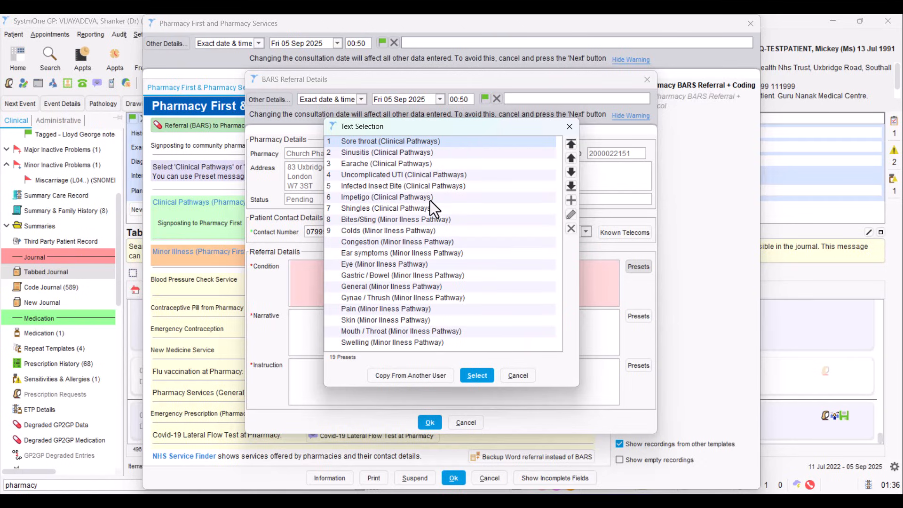
mouse_move(424, 214)
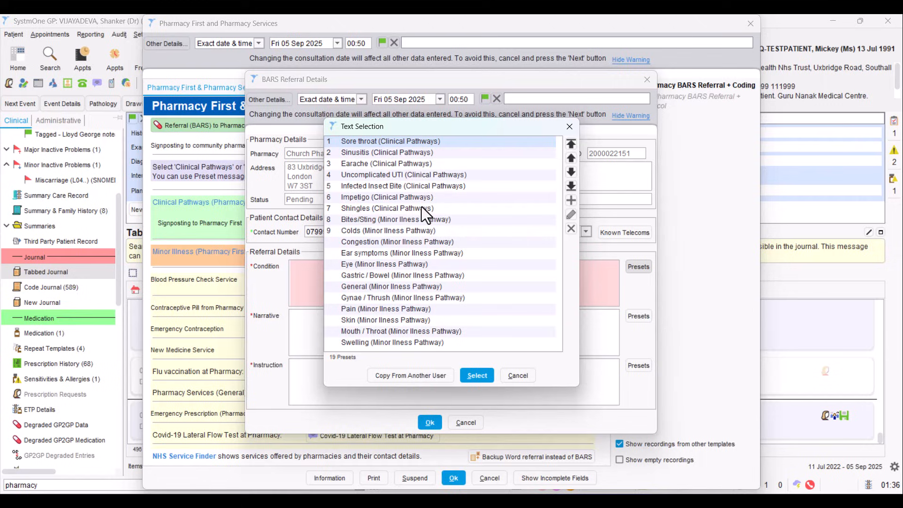
mouse_move(424, 255)
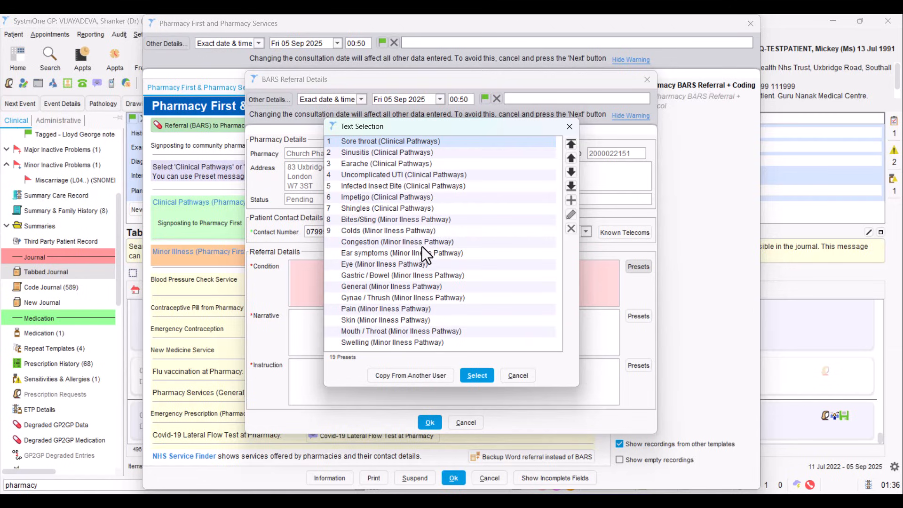
mouse_move(445, 350)
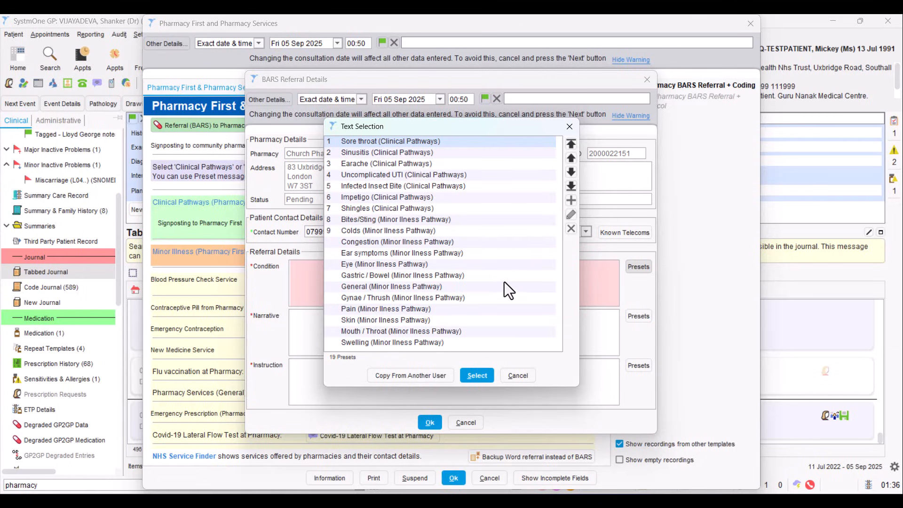
mouse_move(489, 255)
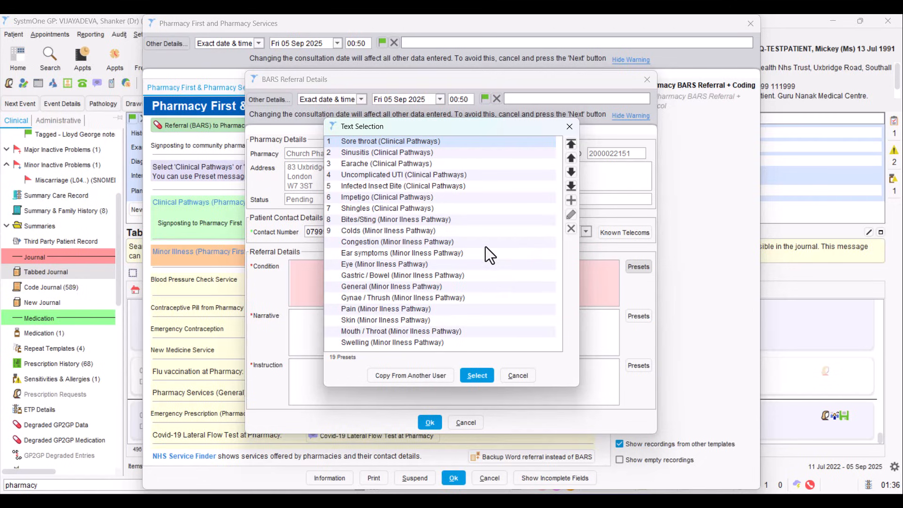
mouse_move(473, 344)
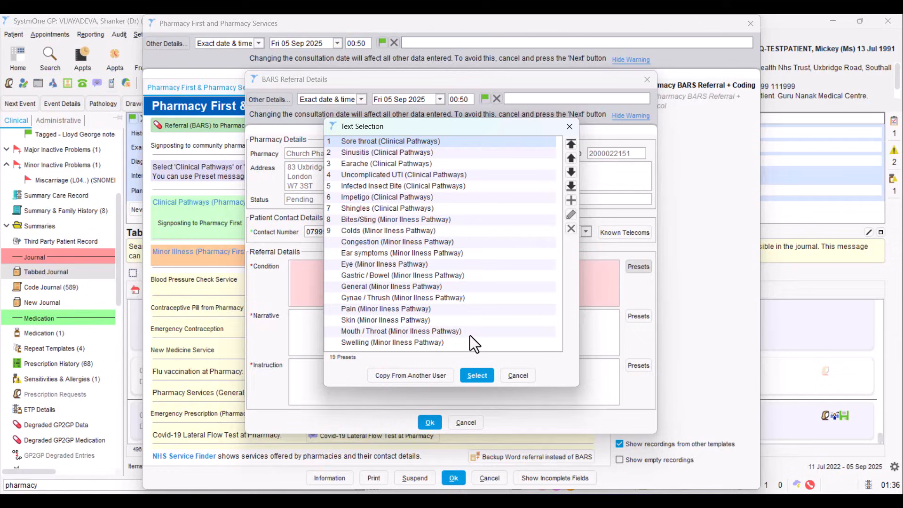
mouse_move(368, 386)
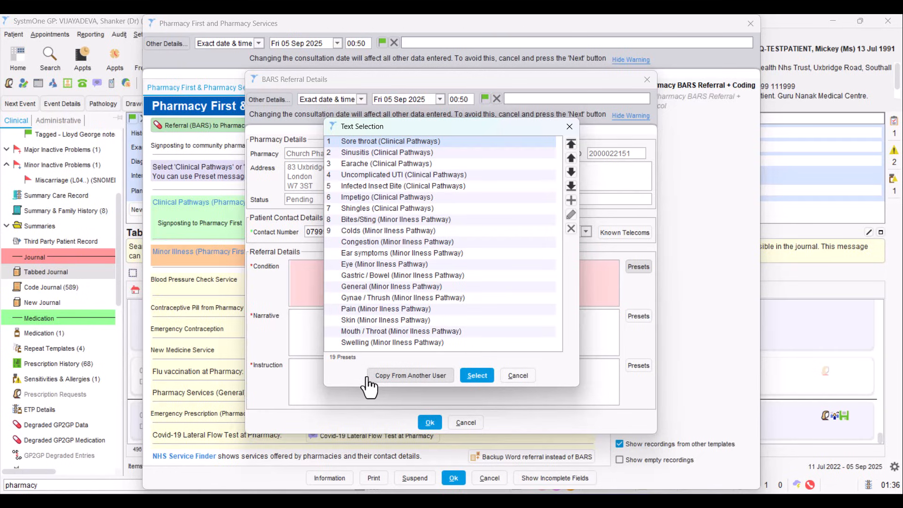
mouse_move(437, 380)
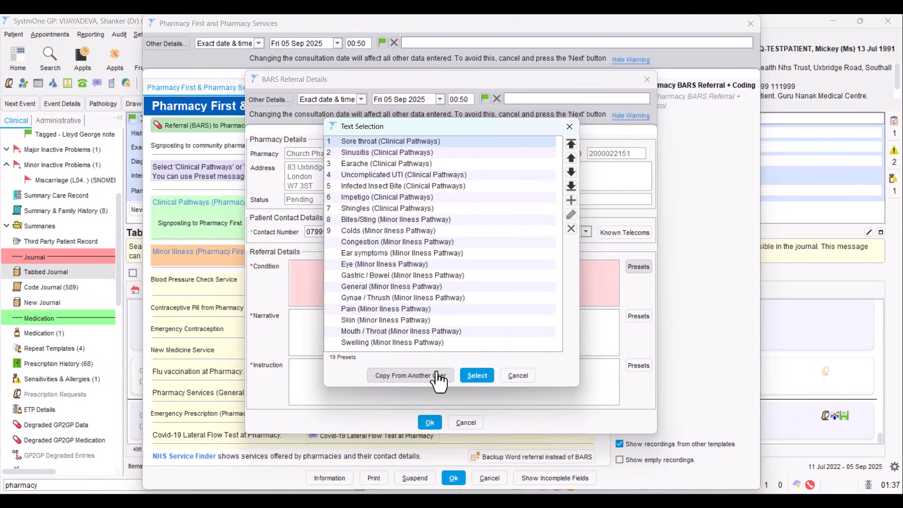
mouse_move(507, 383)
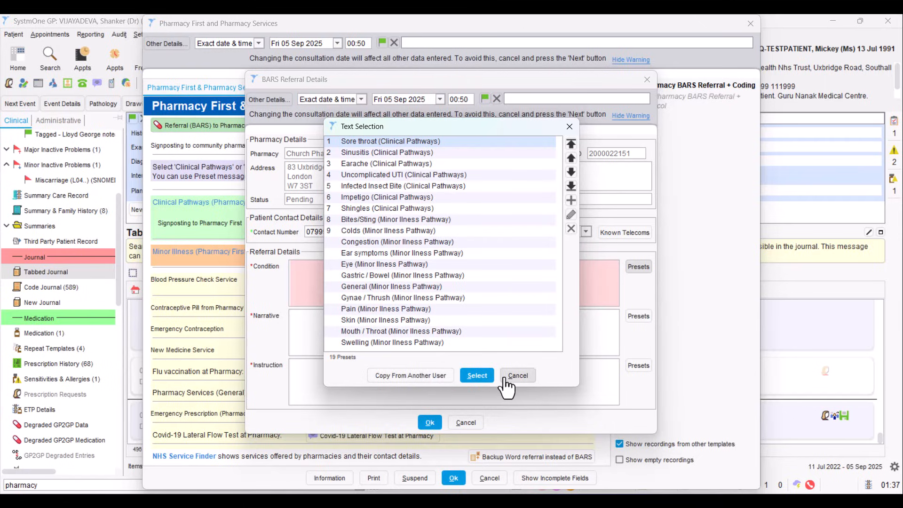
click(516, 375)
text(test)
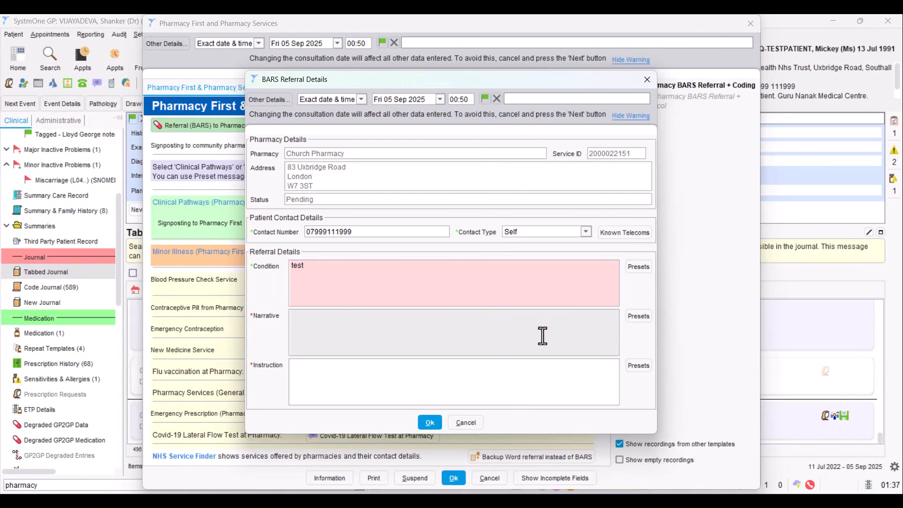
Step: Fill the referral Narrative with 'test', skipping the preset texts, and move to the Instruction presets
click(638, 316)
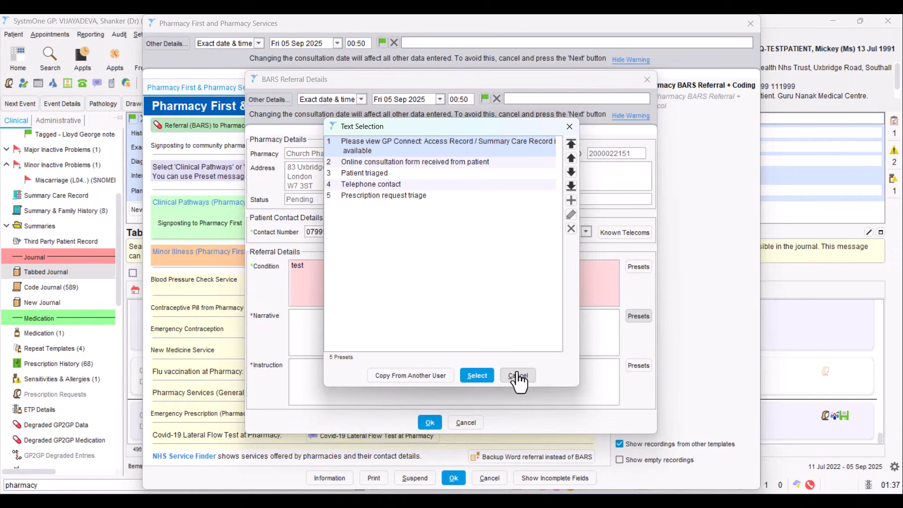
click(517, 375)
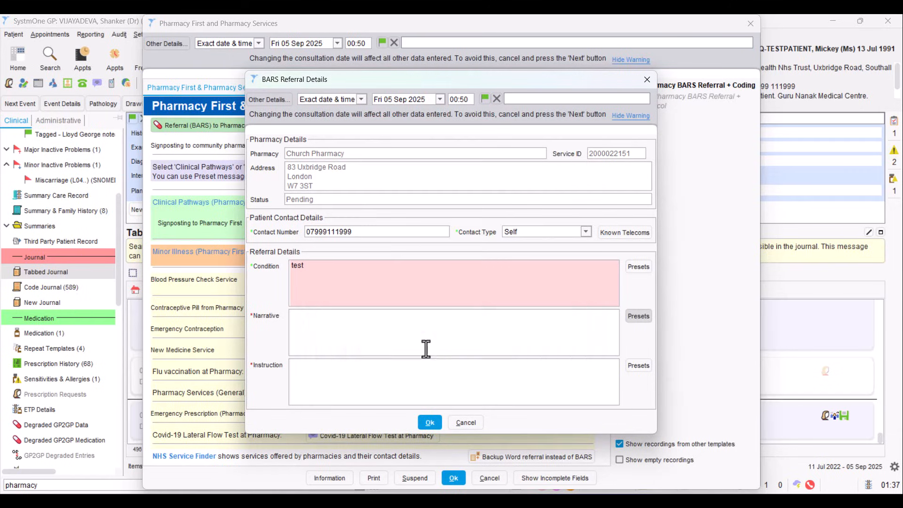
text(test)
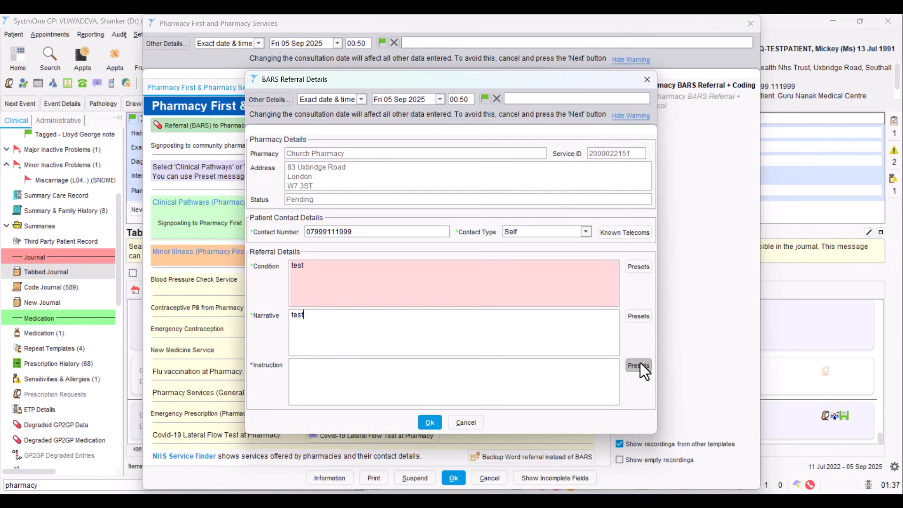
click(638, 365)
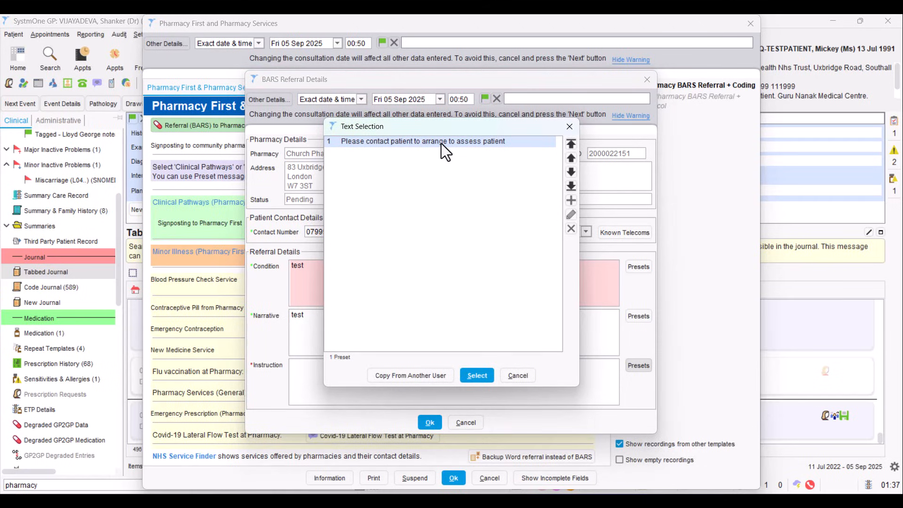
mouse_move(461, 150)
text(test)
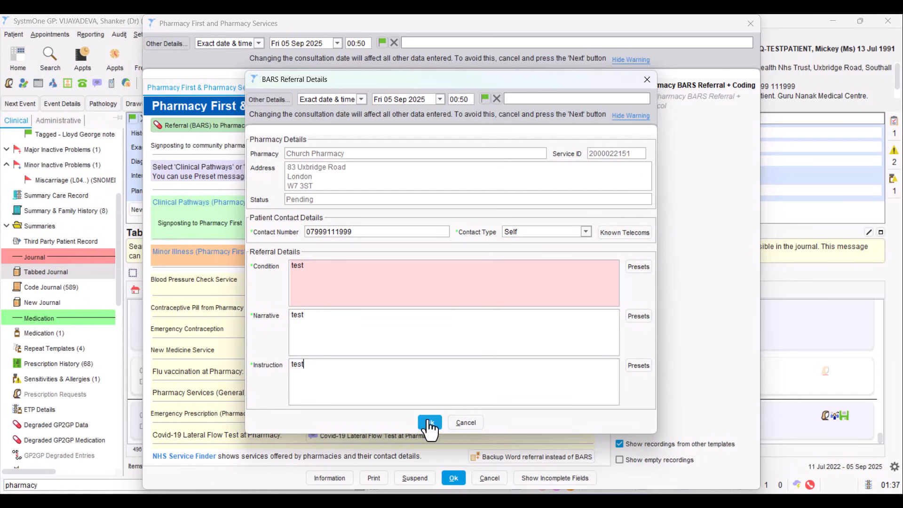
Step: Save the BARS referral details and start the pre-written pharmacy referral SMS
click(430, 423)
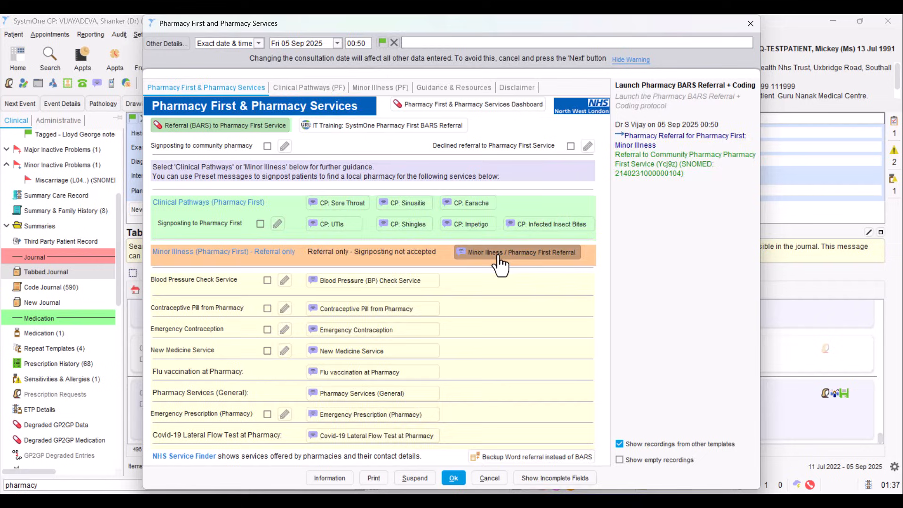
click(516, 252)
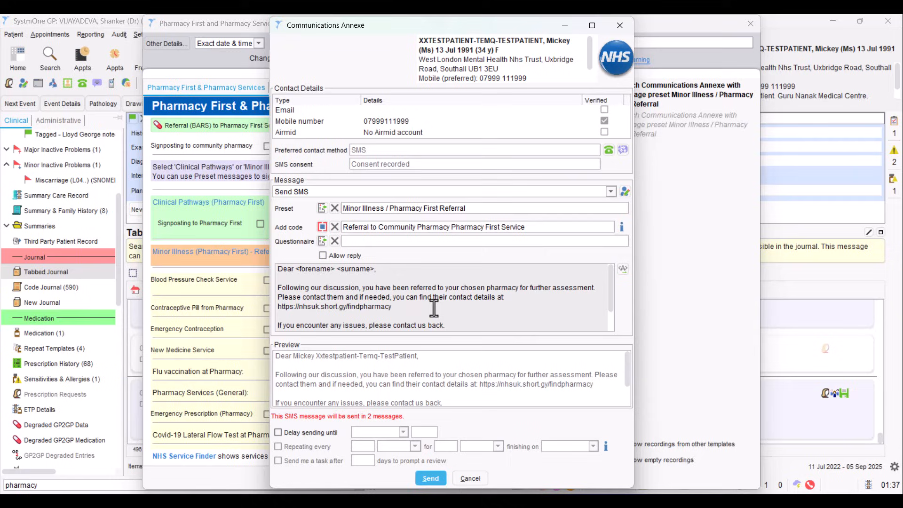
mouse_move(401, 313)
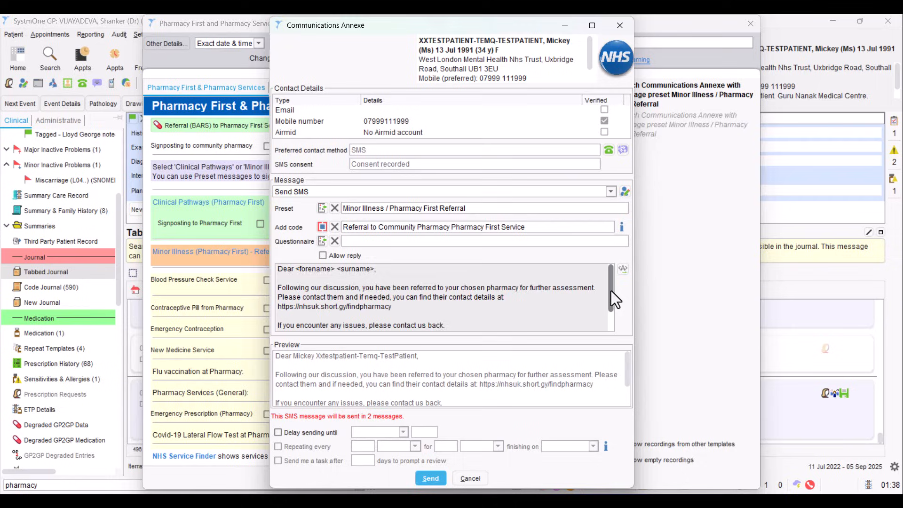
Step: Review the Minor Illness / Pharmacy First Referral SMS draft and discard it unsent
scroll(down, 3)
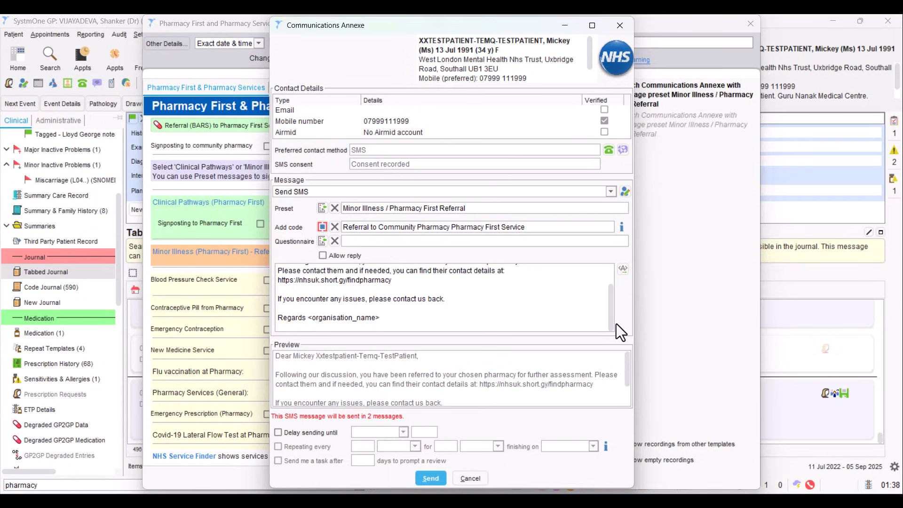
mouse_move(489, 415)
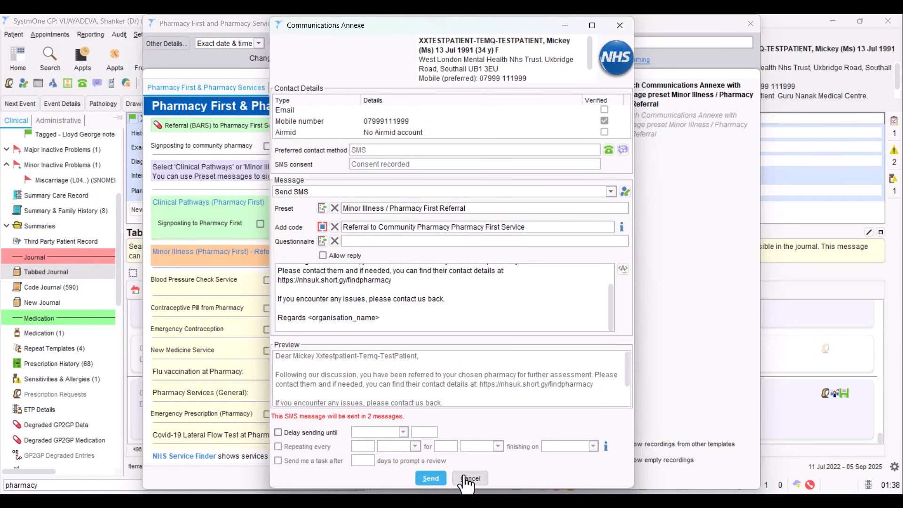
click(471, 478)
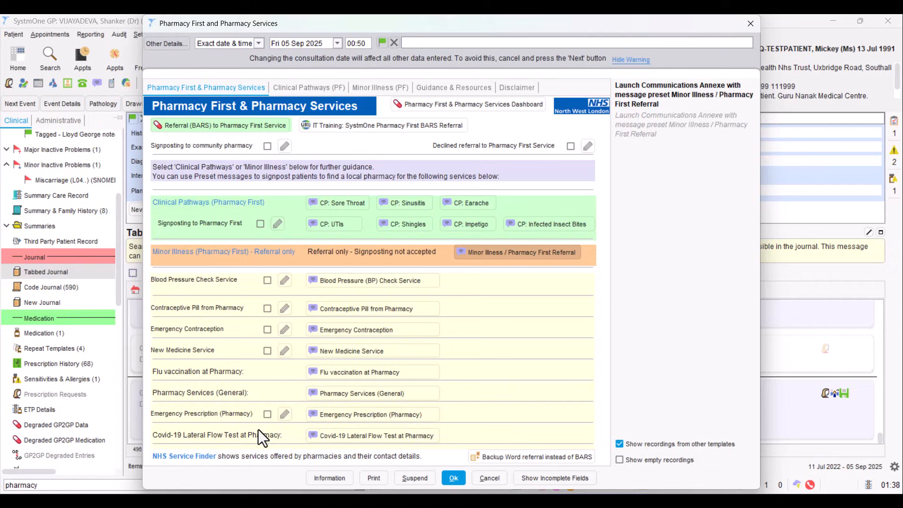
mouse_move(209, 372)
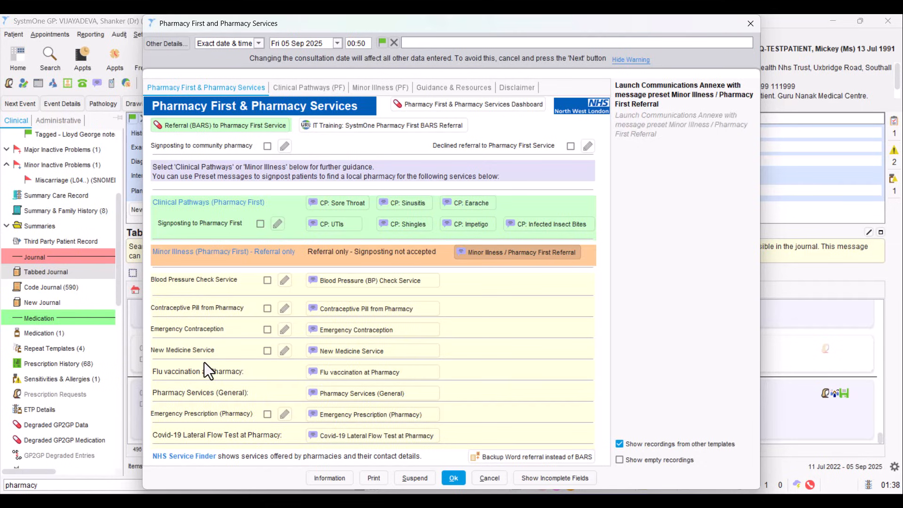
mouse_move(233, 294)
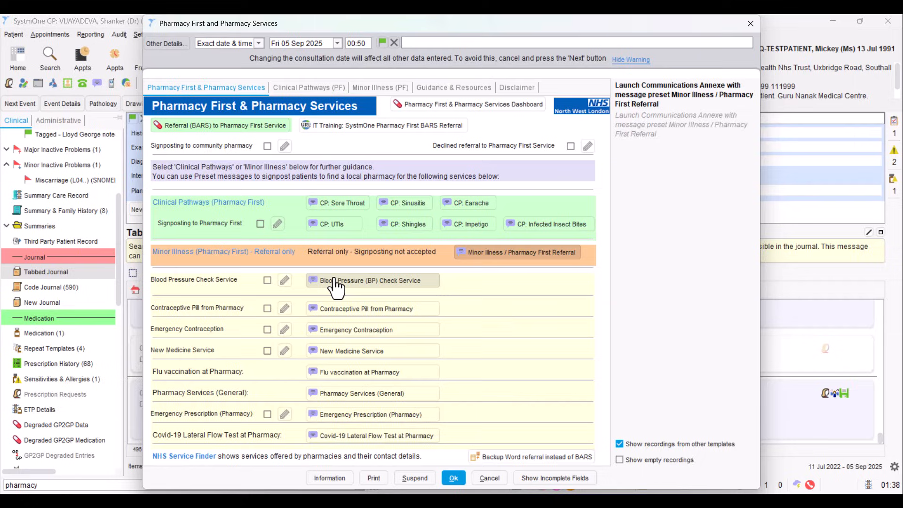
mouse_move(238, 316)
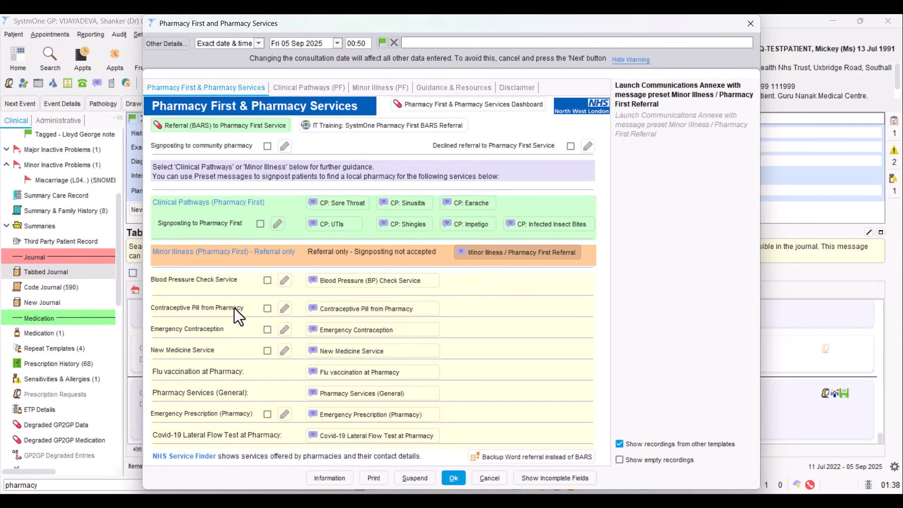
mouse_move(183, 366)
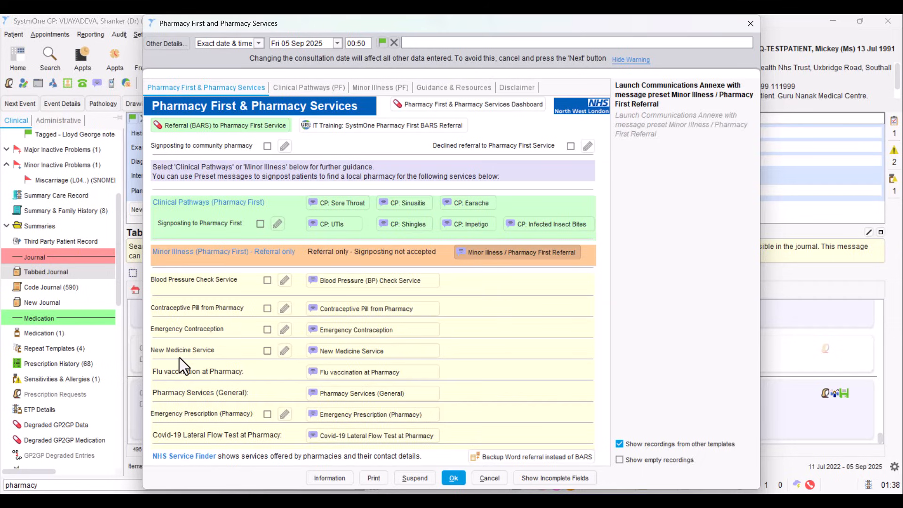
mouse_move(233, 356)
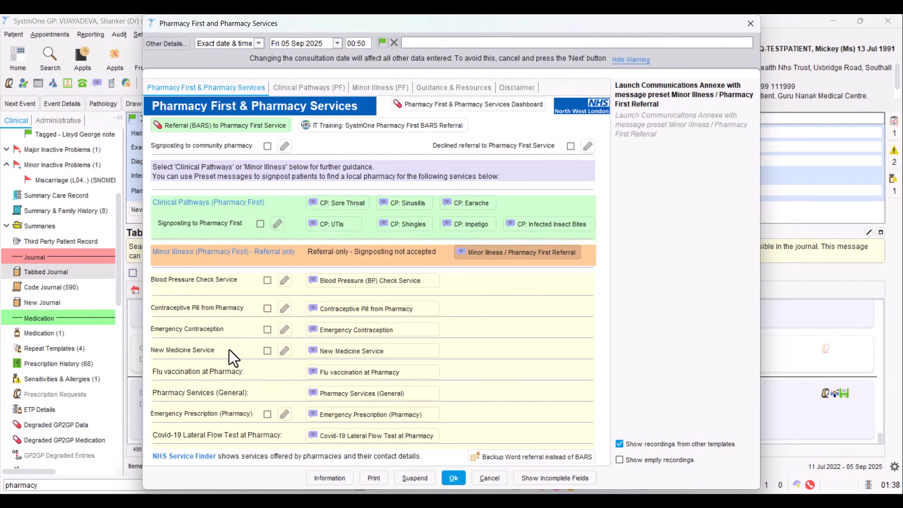
mouse_move(176, 381)
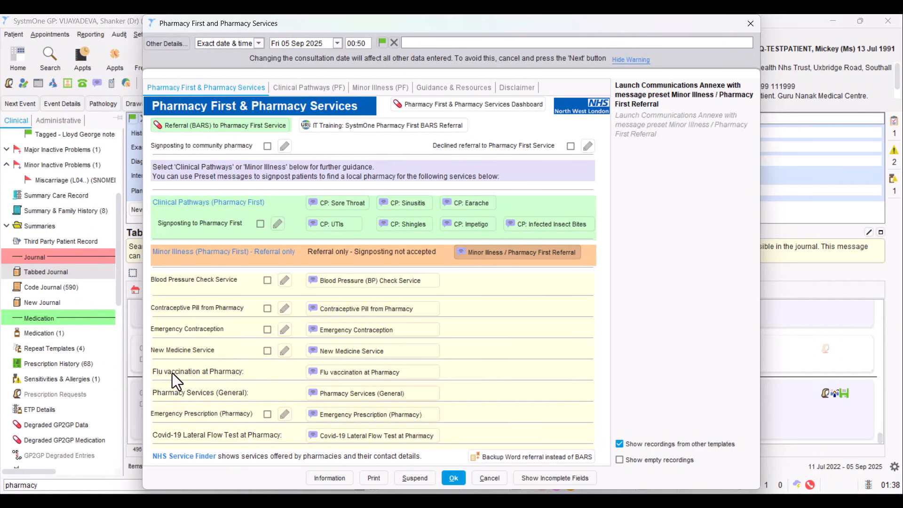
mouse_move(175, 403)
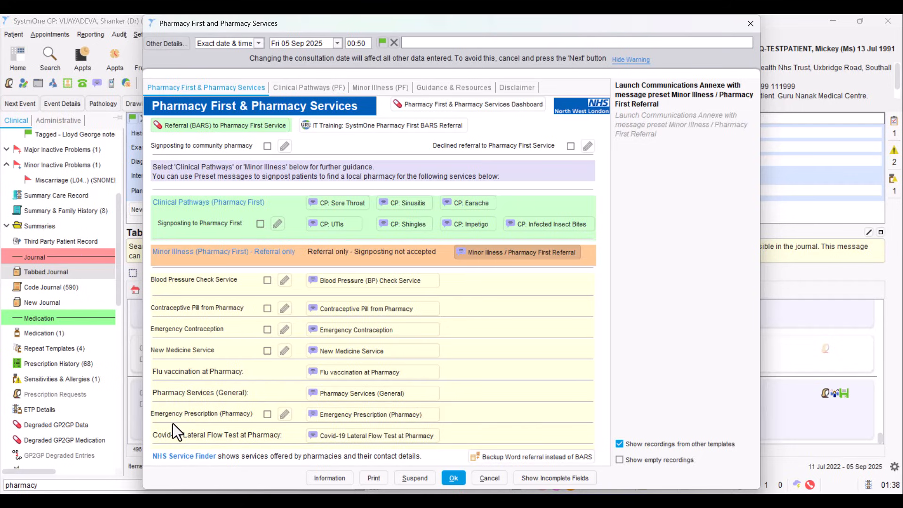
mouse_move(226, 424)
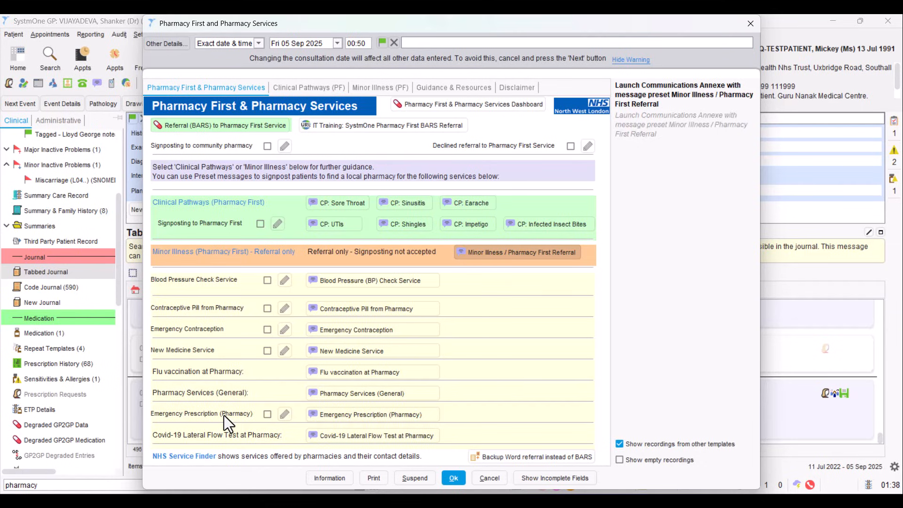
mouse_move(190, 443)
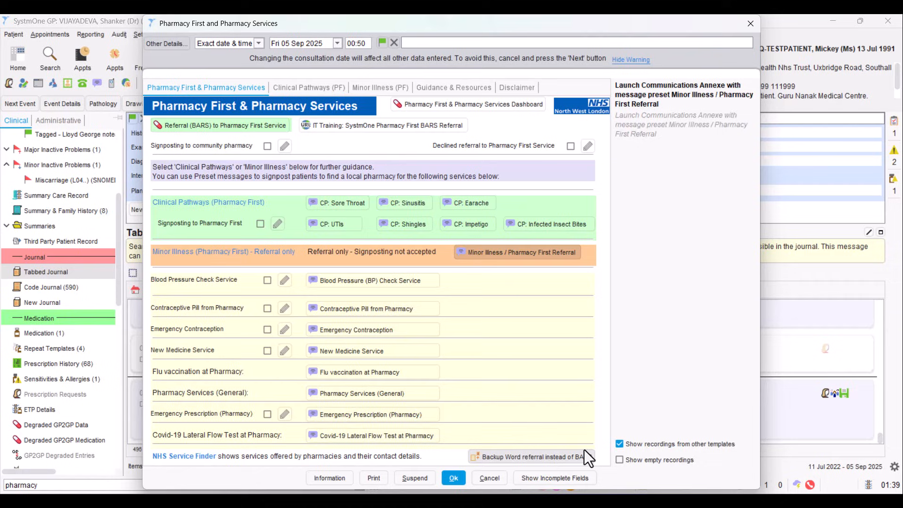
mouse_move(515, 457)
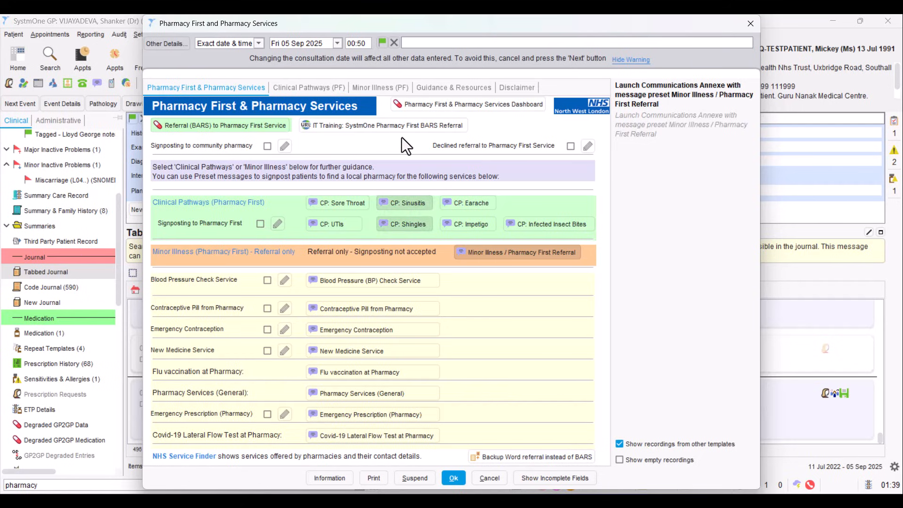
mouse_move(429, 112)
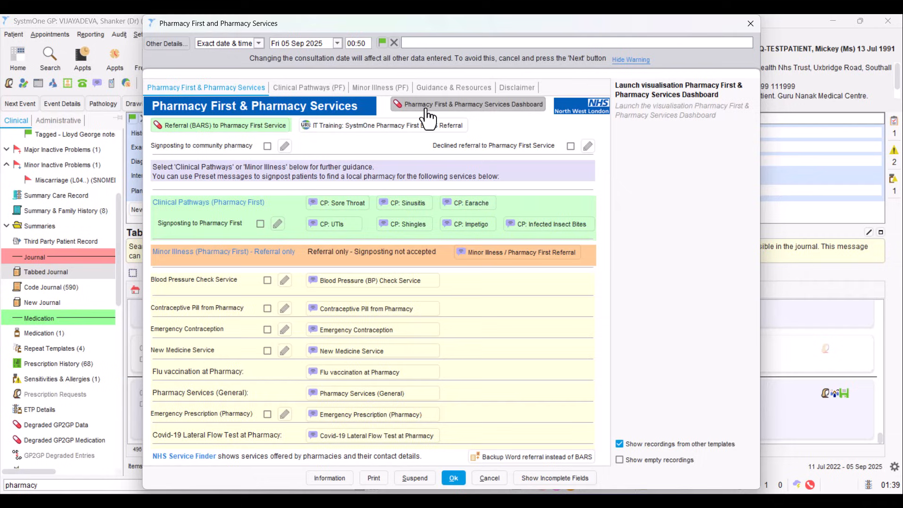
Step: Bring up the Pharmacy First & Pharmacy Services Activity Dashboard
click(468, 104)
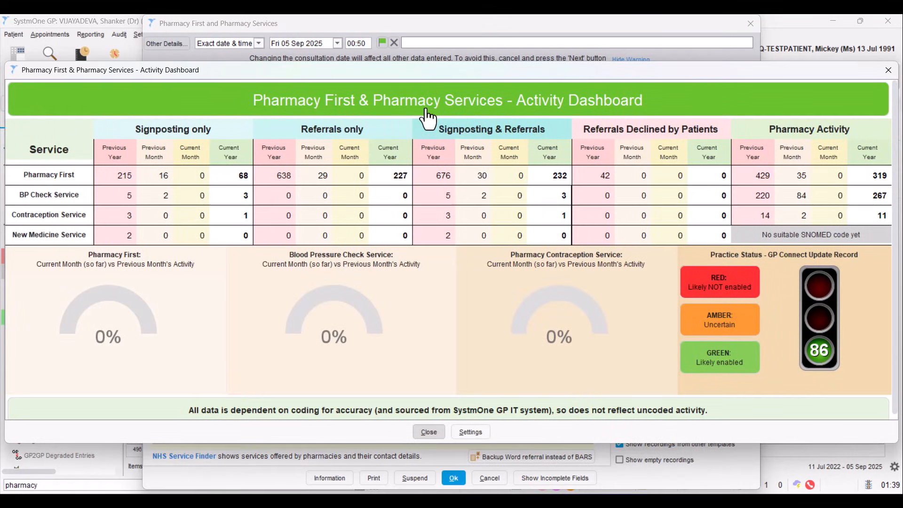
mouse_move(185, 89)
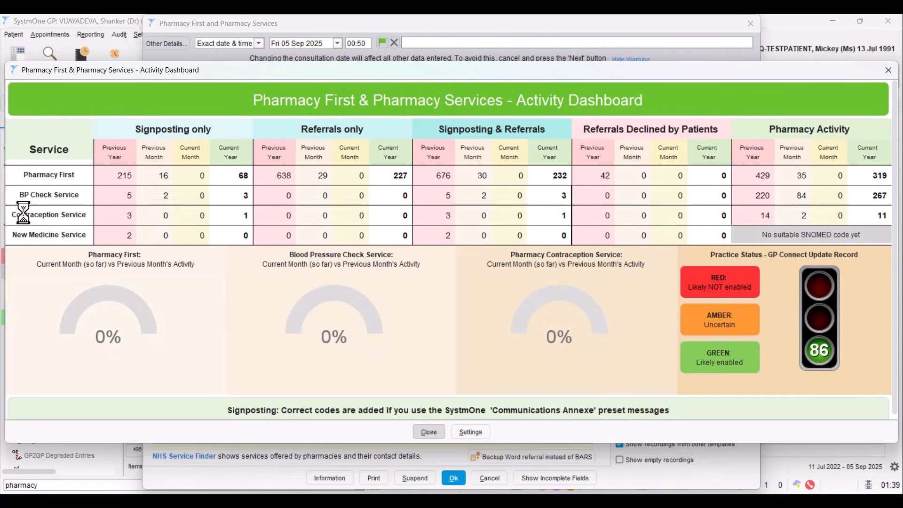
mouse_move(91, 235)
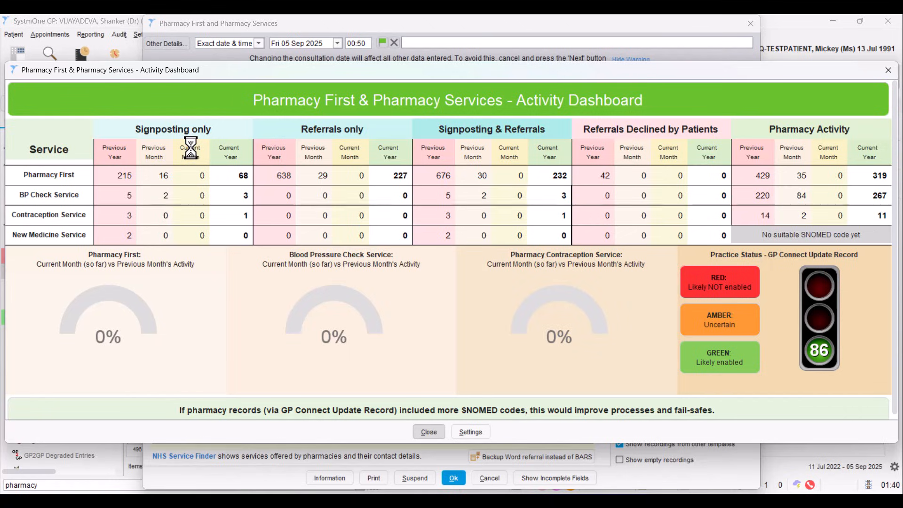
mouse_move(234, 161)
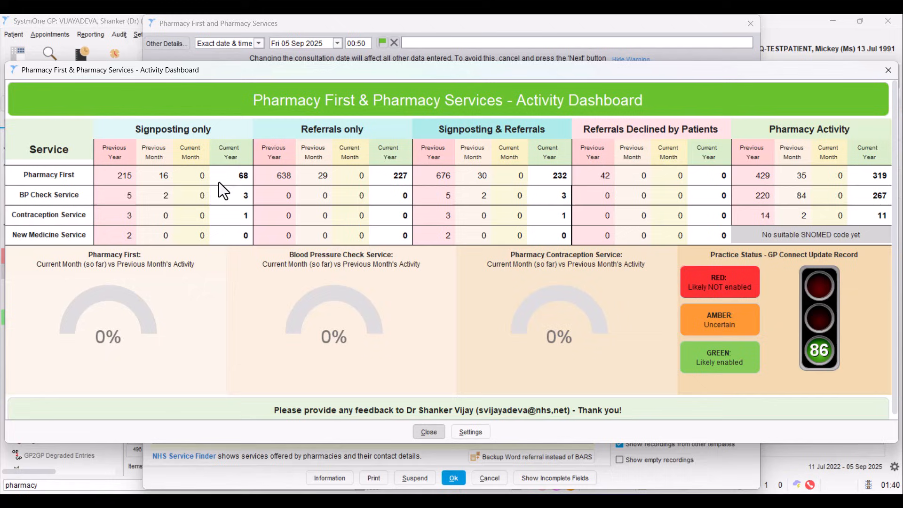
mouse_move(233, 187)
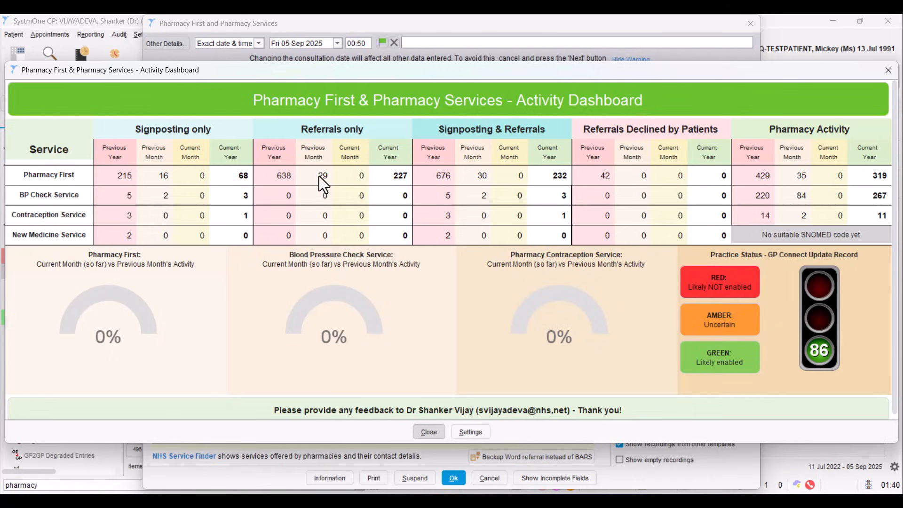
mouse_move(466, 144)
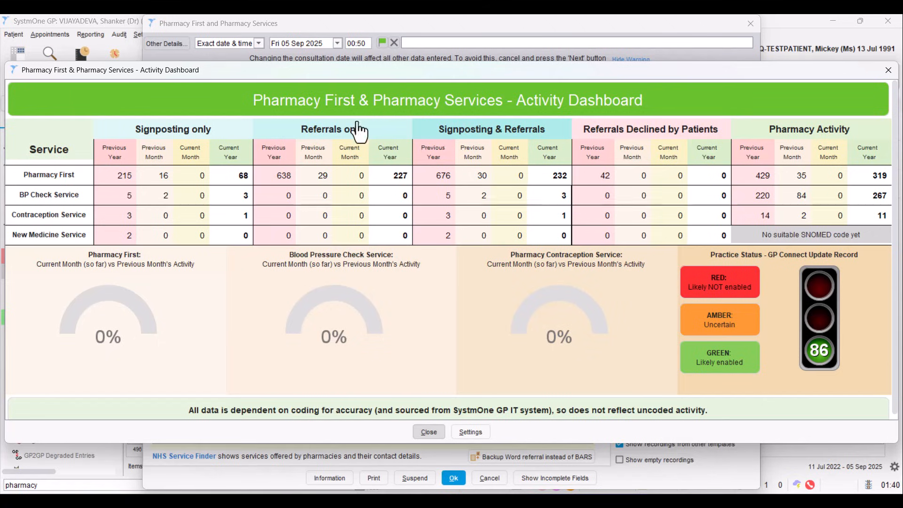
mouse_move(449, 129)
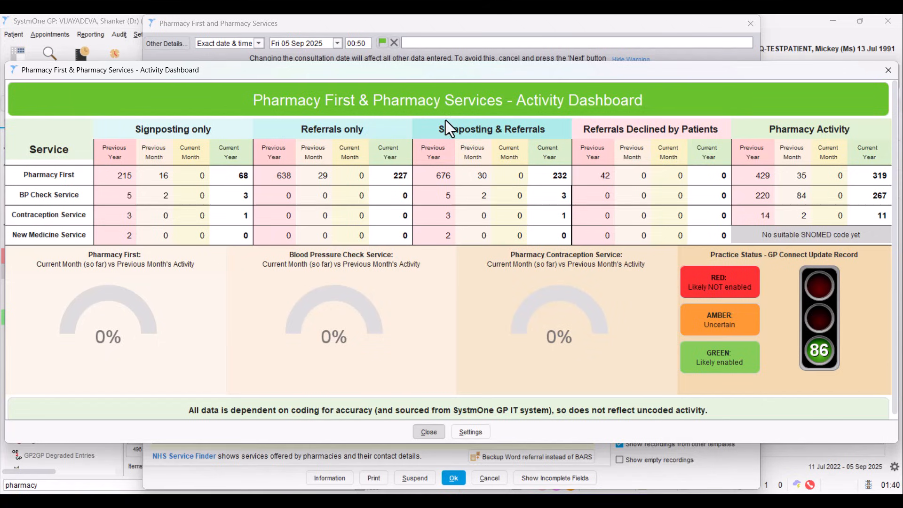
mouse_move(529, 161)
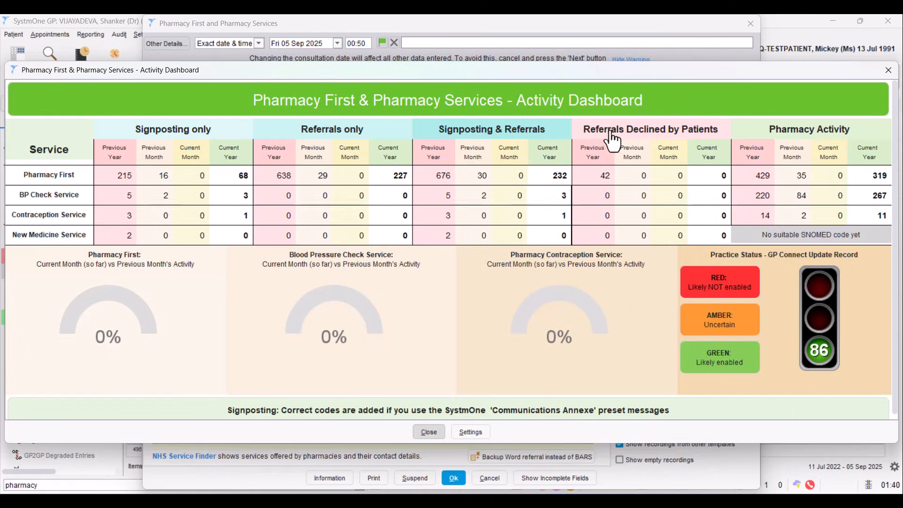
mouse_move(699, 138)
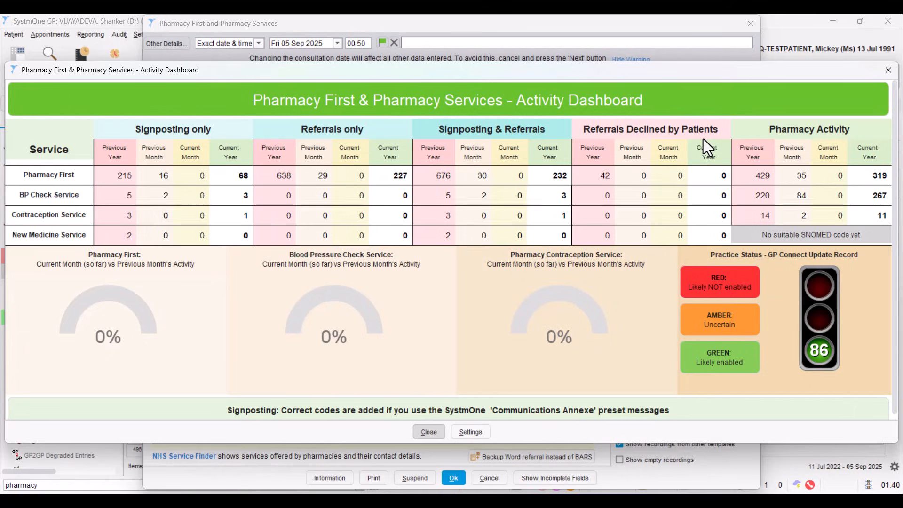
mouse_move(829, 134)
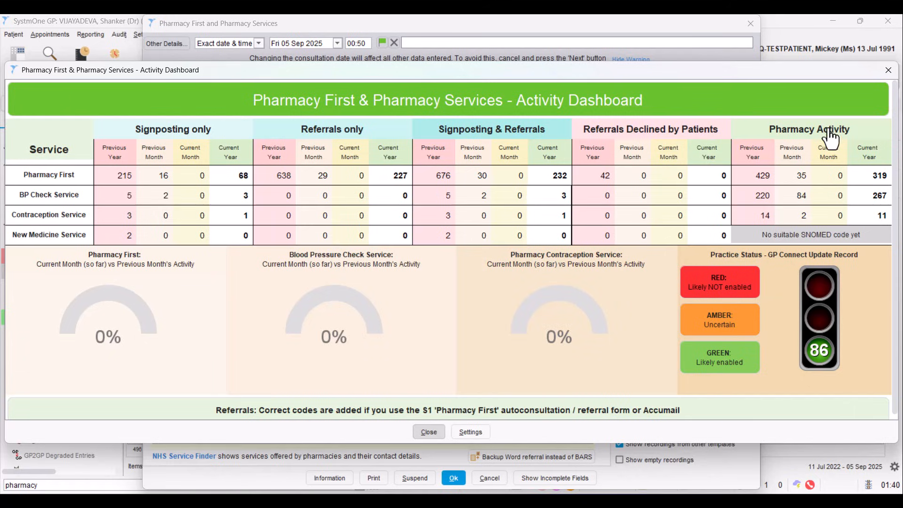
mouse_move(820, 195)
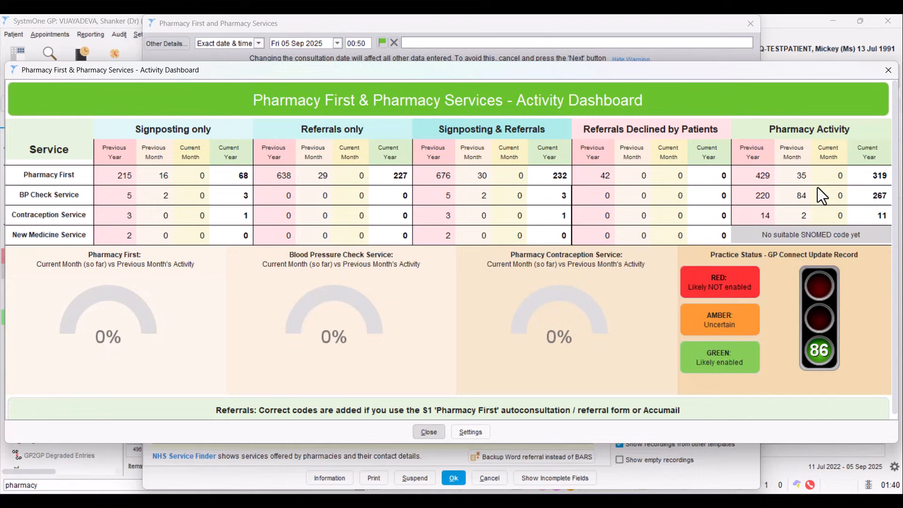
mouse_move(841, 155)
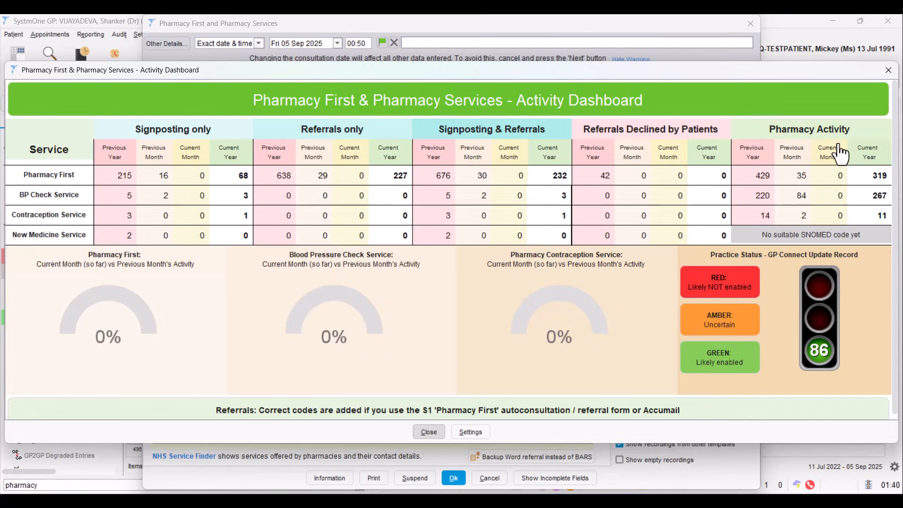
mouse_move(838, 160)
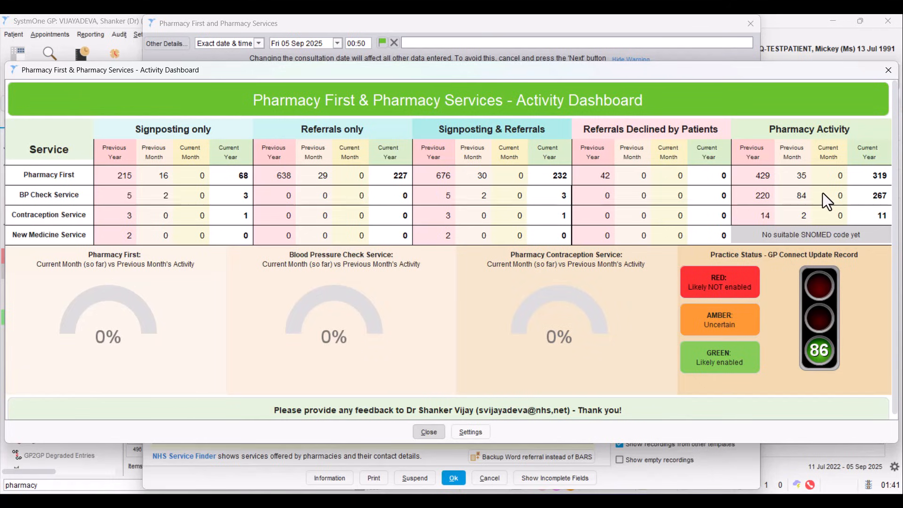
mouse_move(800, 178)
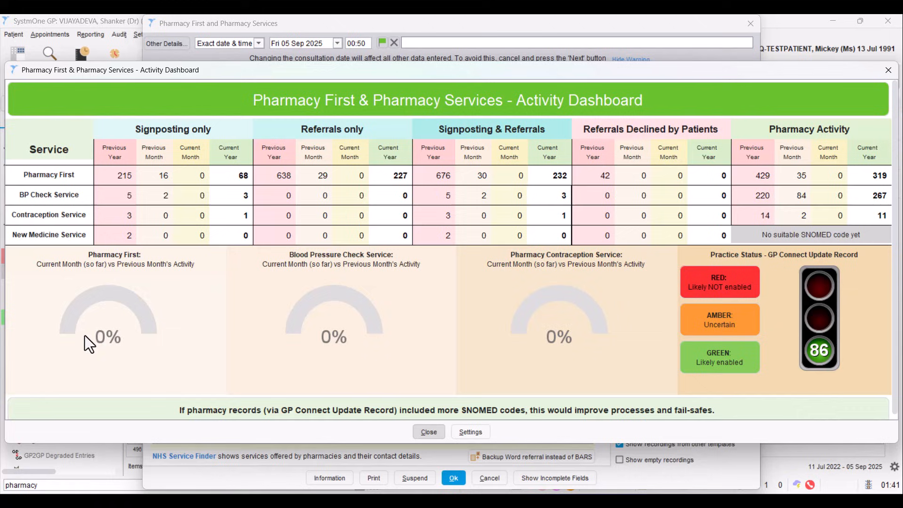
mouse_move(375, 270)
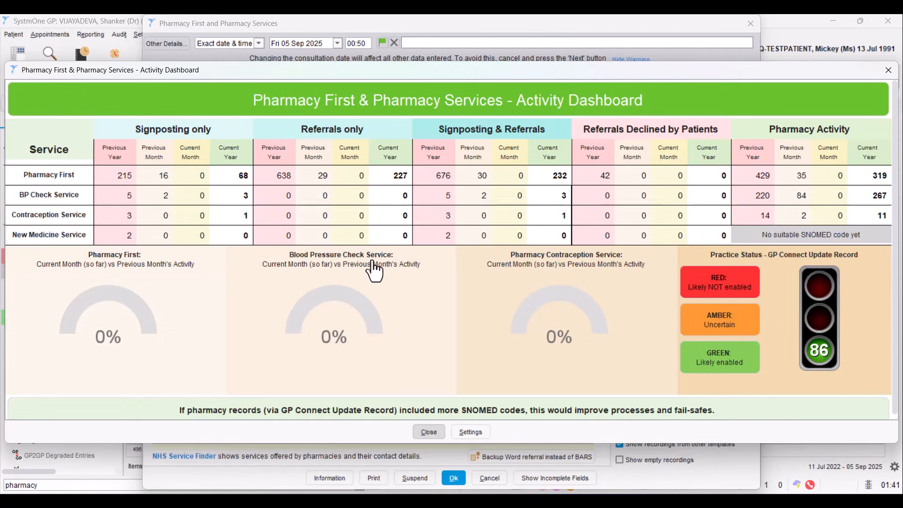
mouse_move(574, 271)
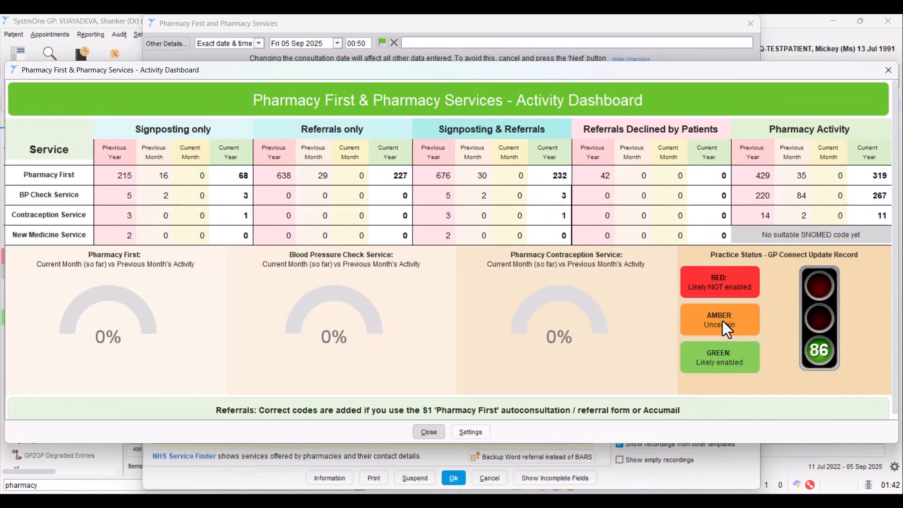
mouse_move(788, 309)
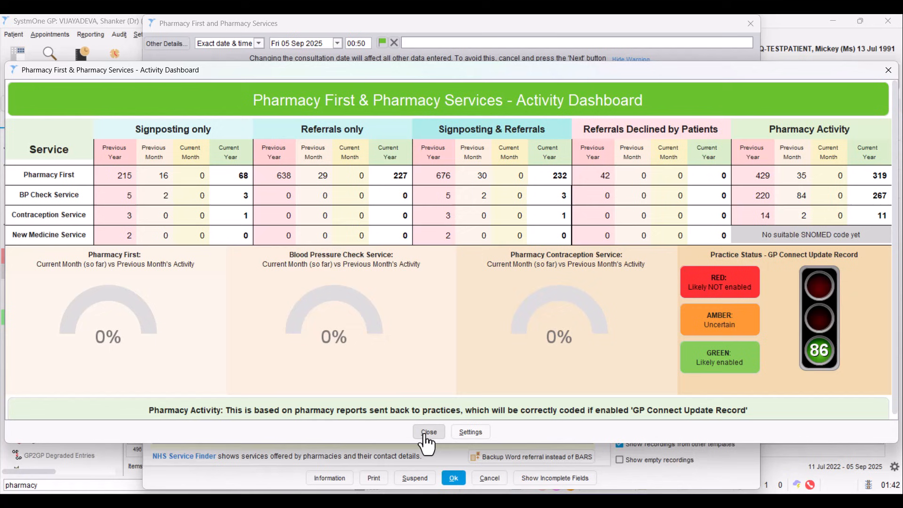
Step: Close the Activity Dashboard, returning to the Pharmacy First and Pharmacy Services form
click(428, 432)
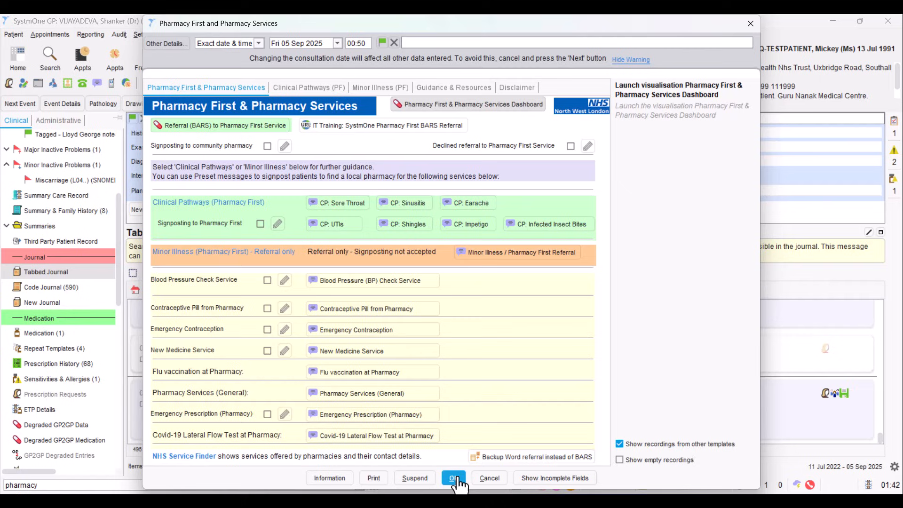
Step: Save the Pharmacy First template so the 05 Sep 2025 minor illness referral entries appear in the journal
click(453, 478)
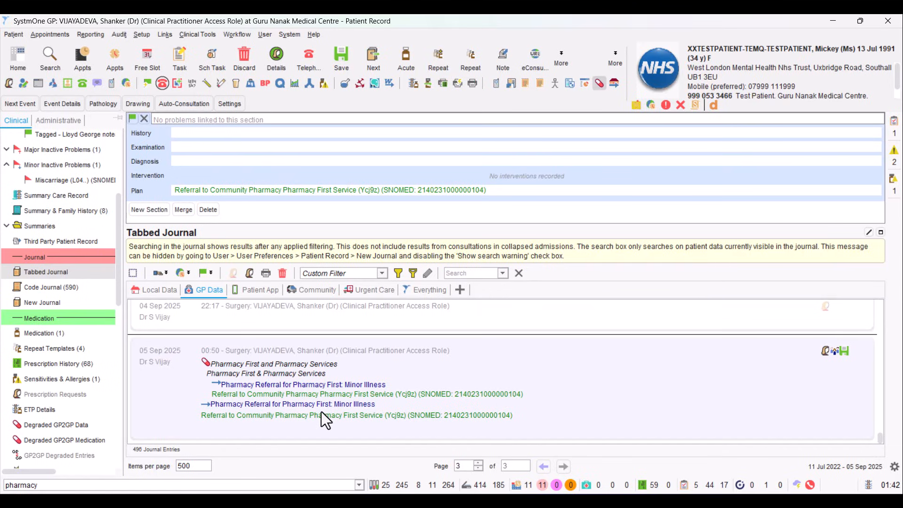
mouse_move(207, 415)
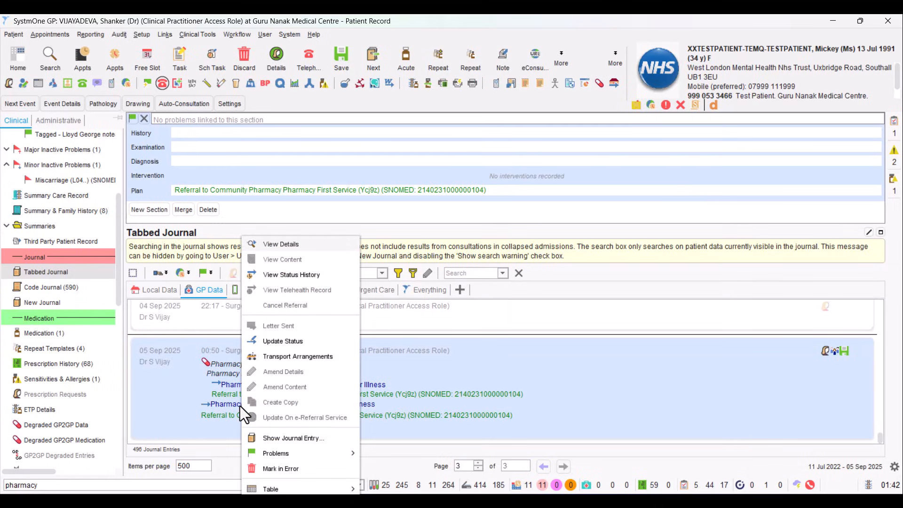
mouse_move(283, 260)
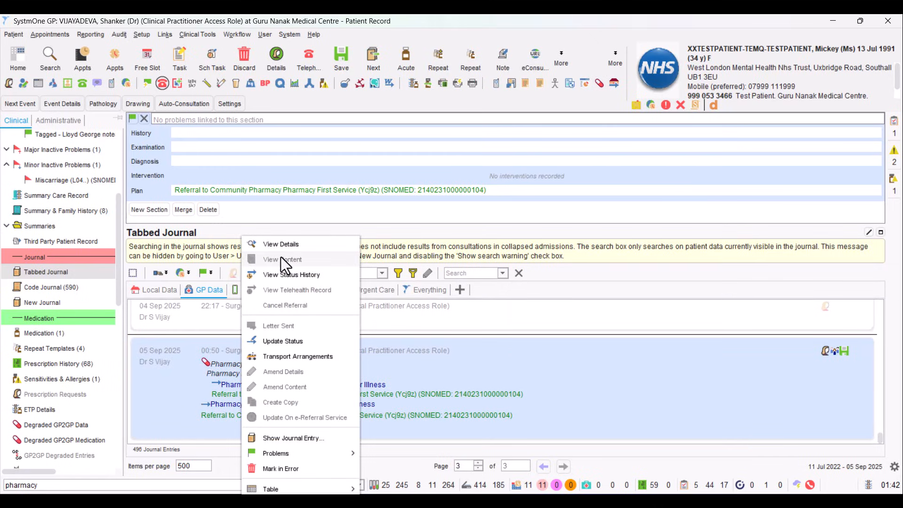
click(282, 258)
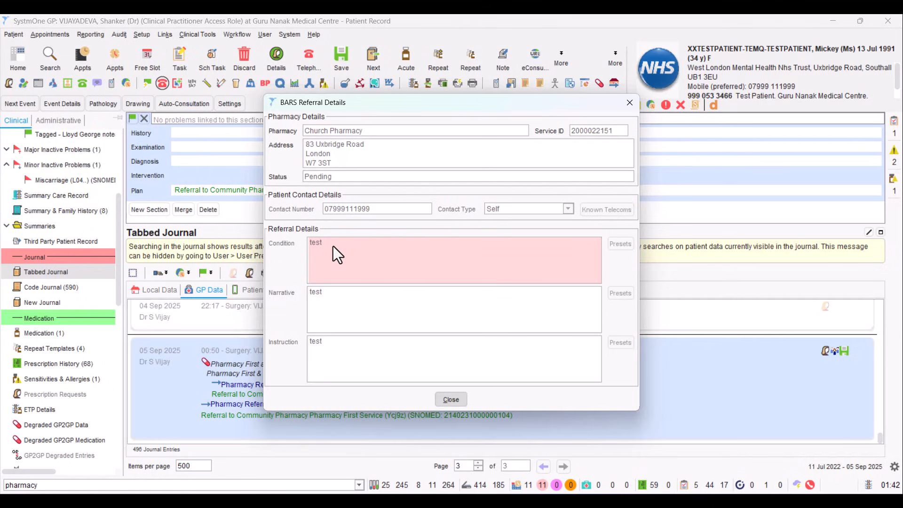
mouse_move(312, 181)
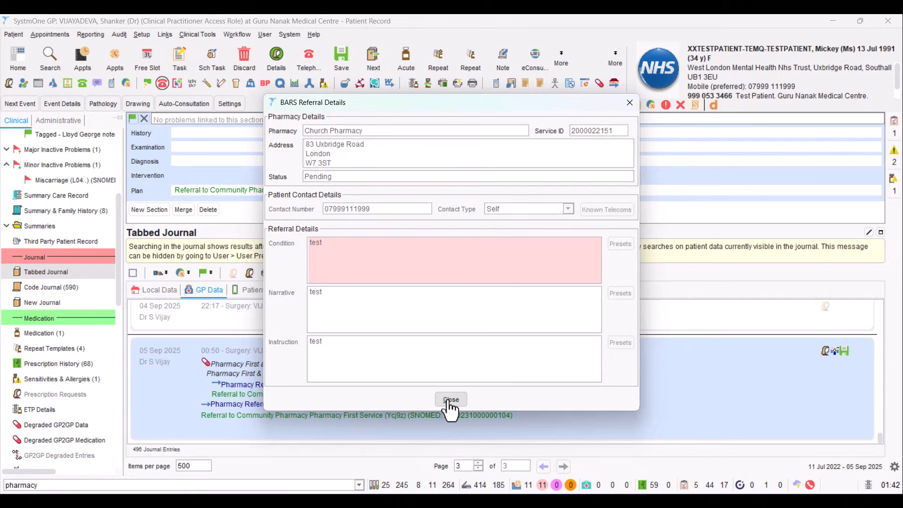
click(451, 400)
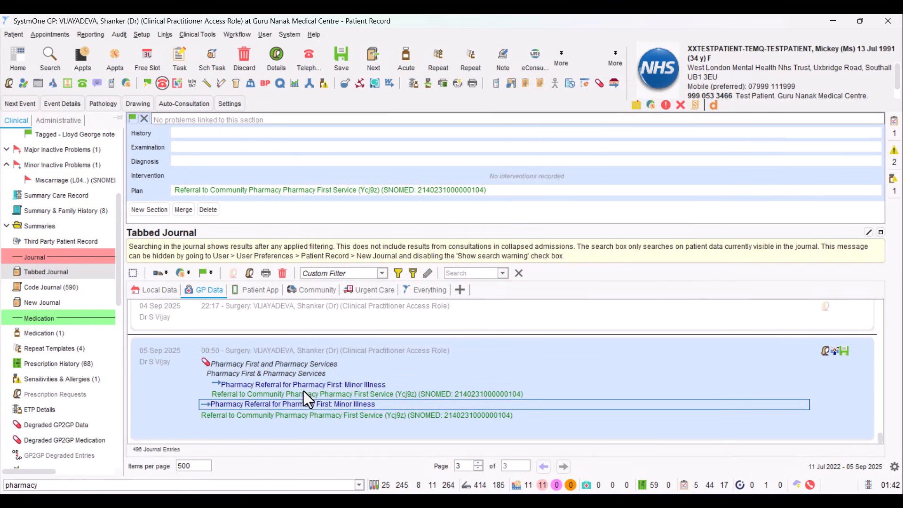
right_click(305, 404)
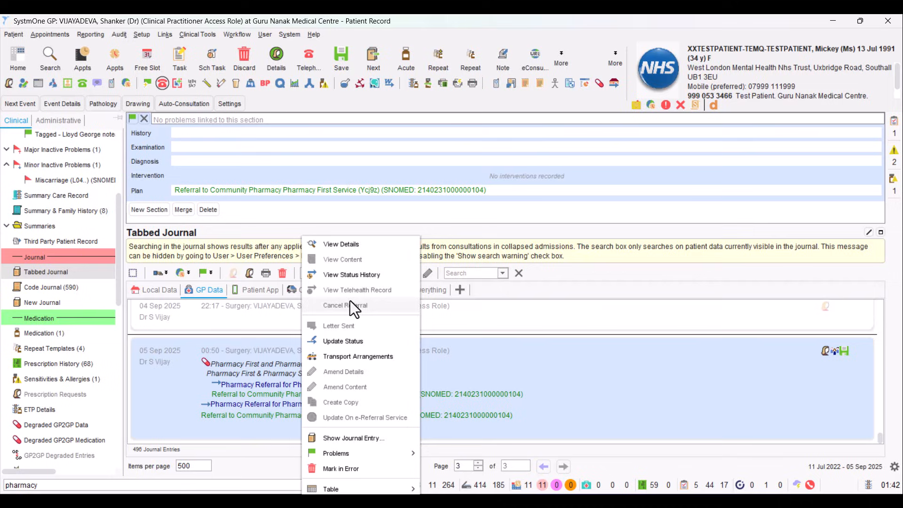
mouse_move(351, 274)
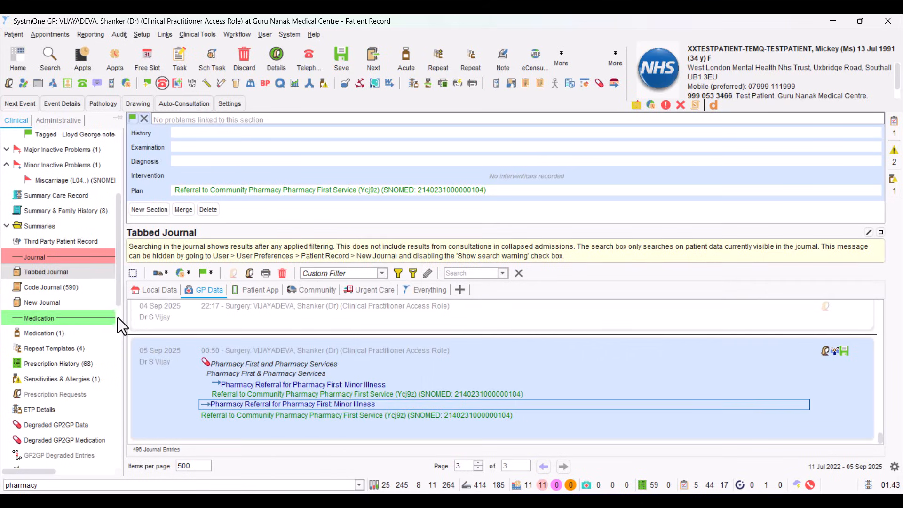
scroll(down, 3)
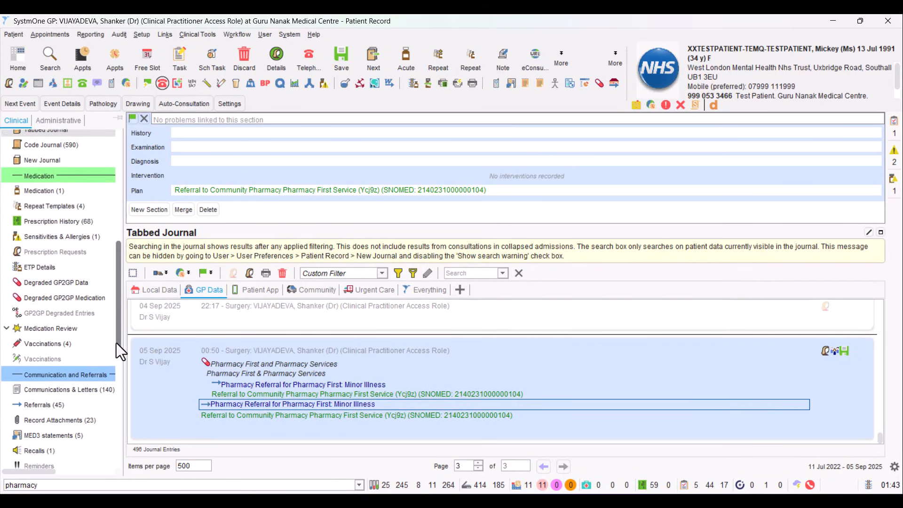
Step: Show the Referrals Out list and check the actions available on the pending Church Pharmacy referral
click(42, 400)
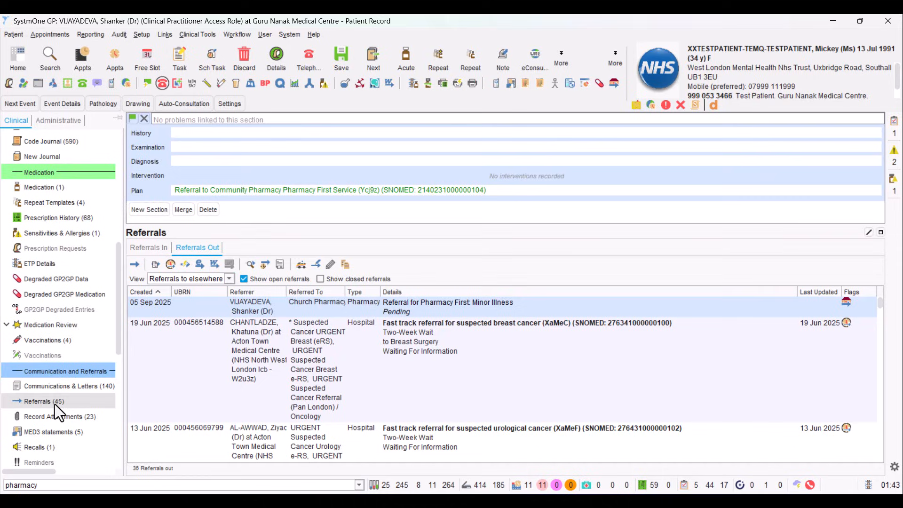
mouse_move(351, 320)
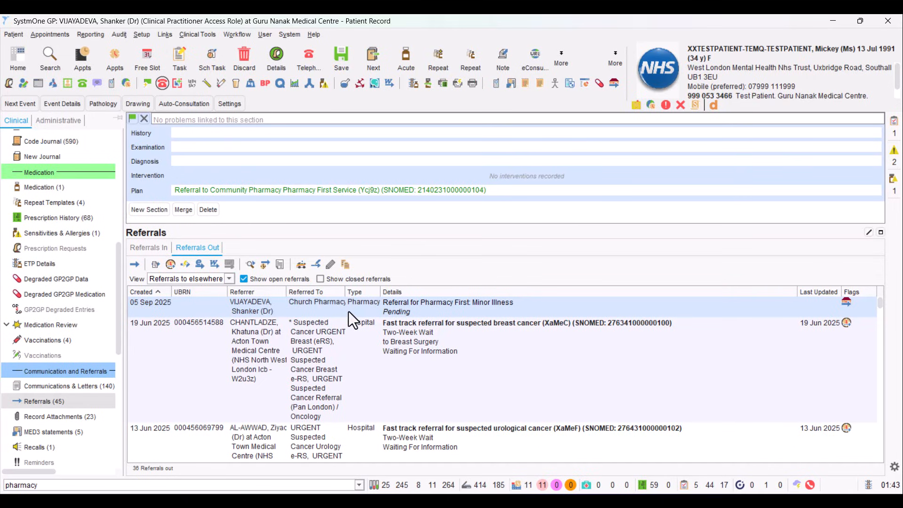
mouse_move(393, 322)
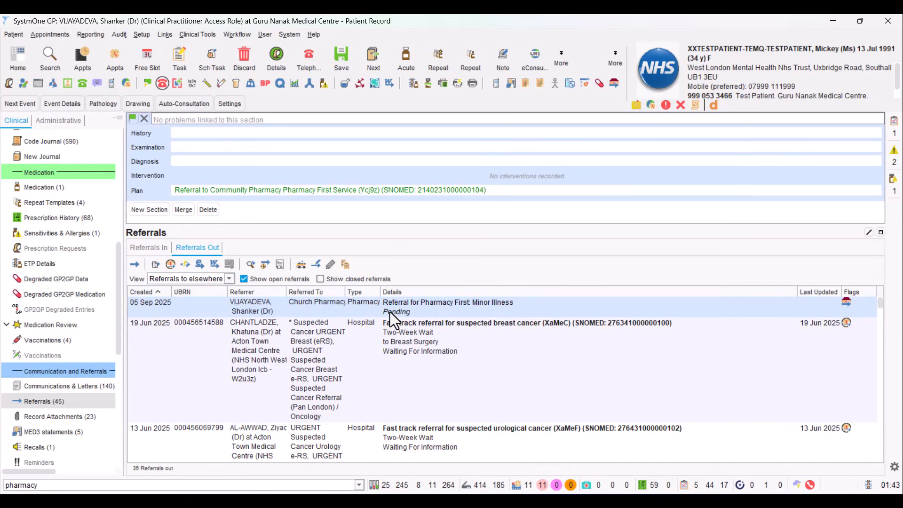
right_click(448, 306)
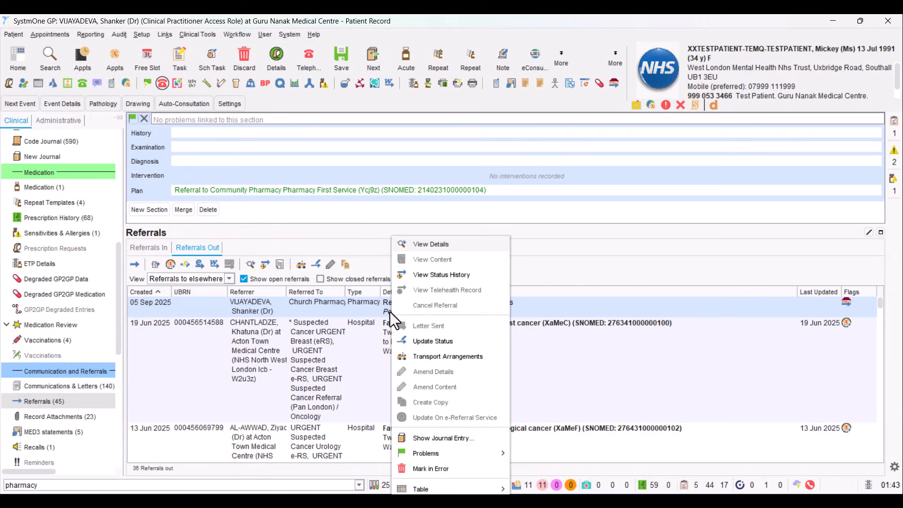
mouse_move(425, 312)
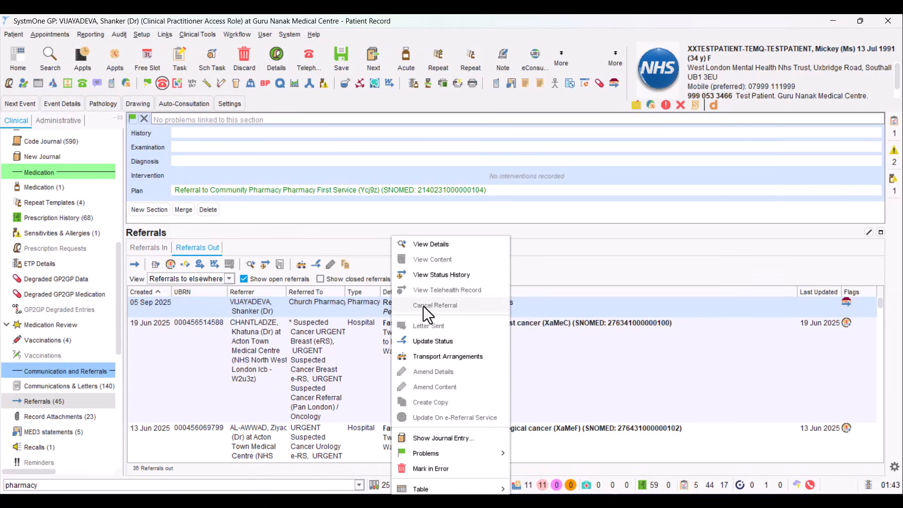
mouse_move(456, 313)
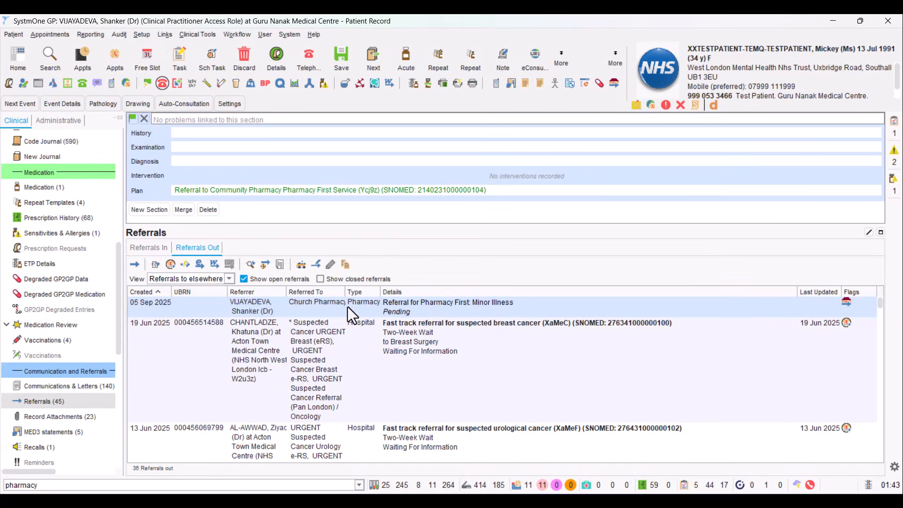
mouse_move(109, 239)
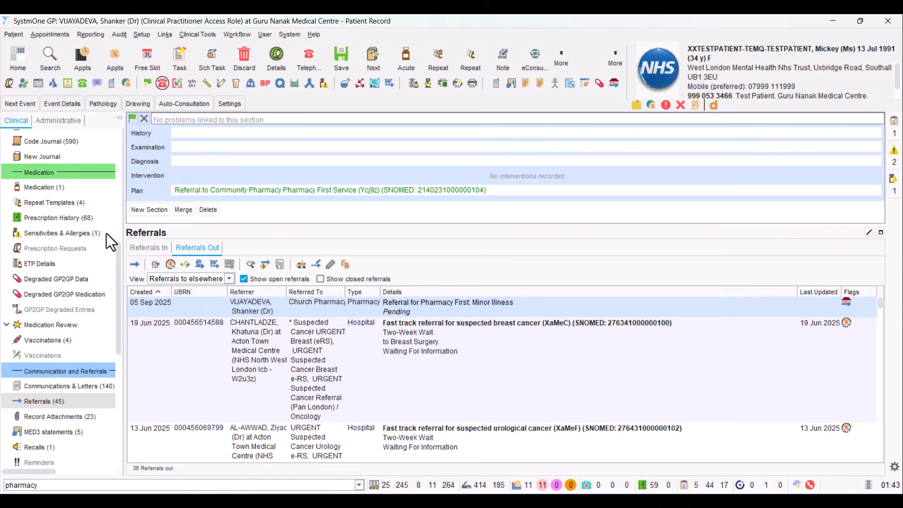